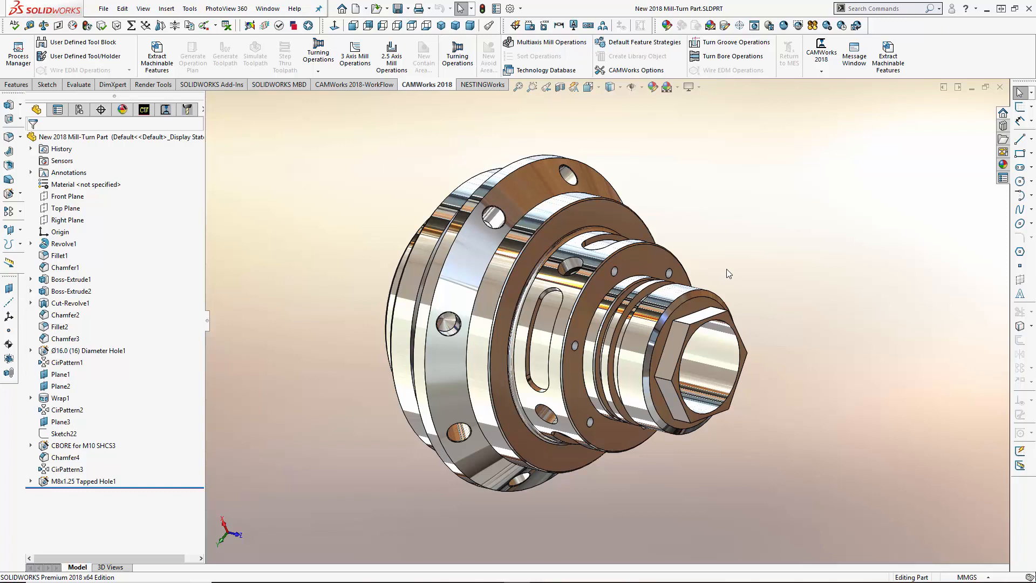
mouse_move(345, 253)
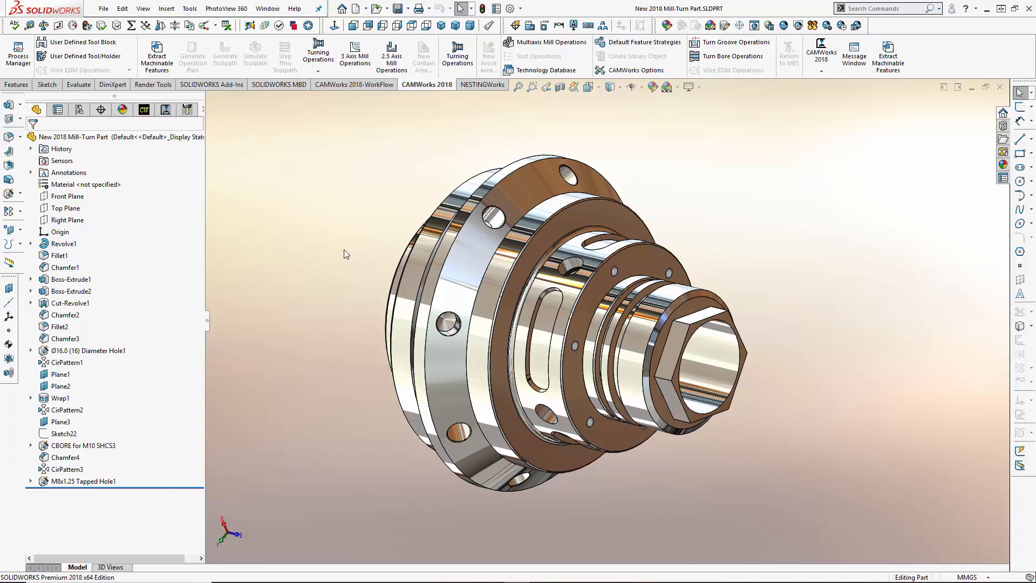
Show the CAMWorks machining tree with the mill-turn machine, 6061-T6 stock and spindles
left_click(144, 110)
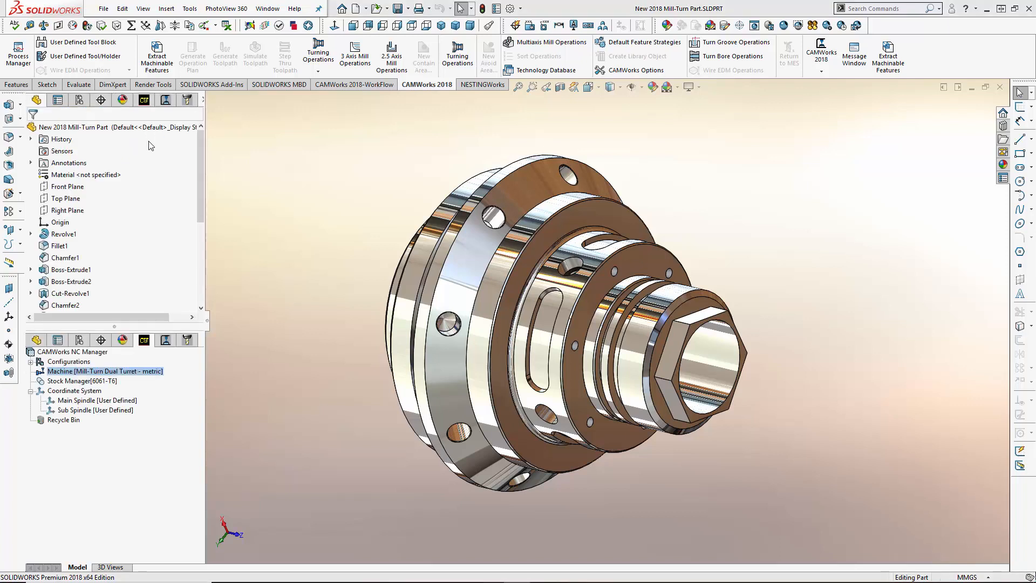
double_click(103, 371)
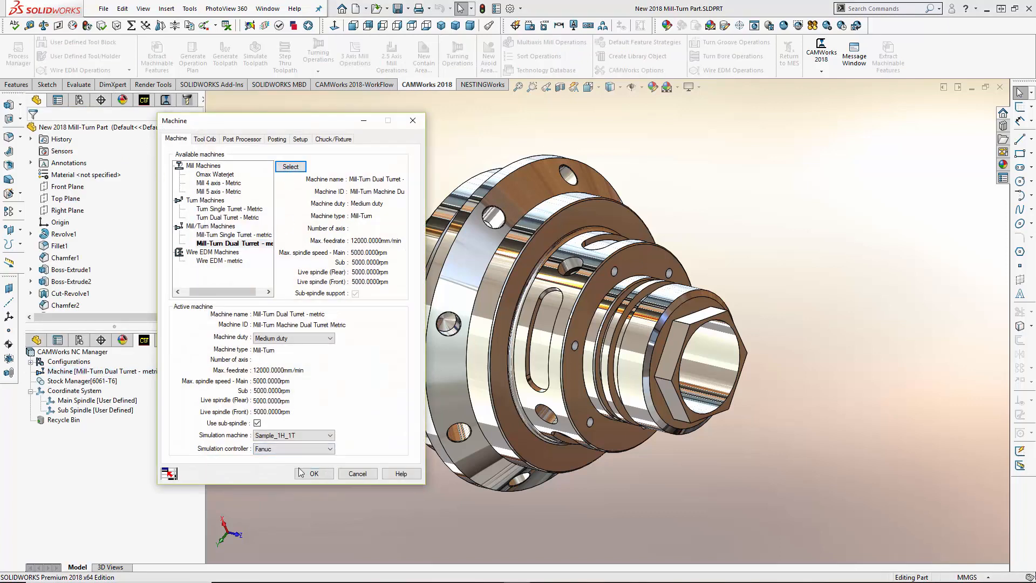
left_click(314, 474)
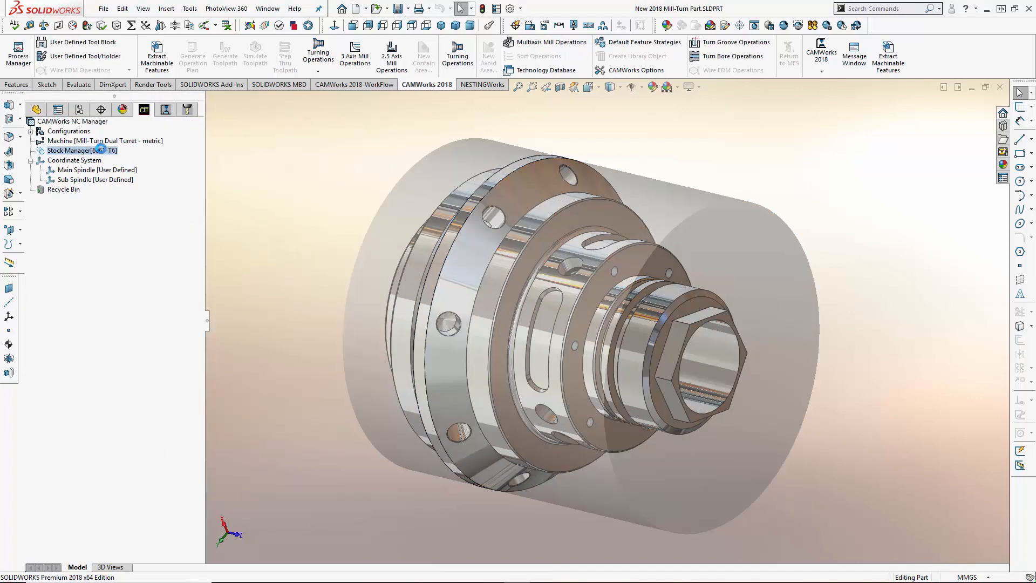
double_click(69, 150)
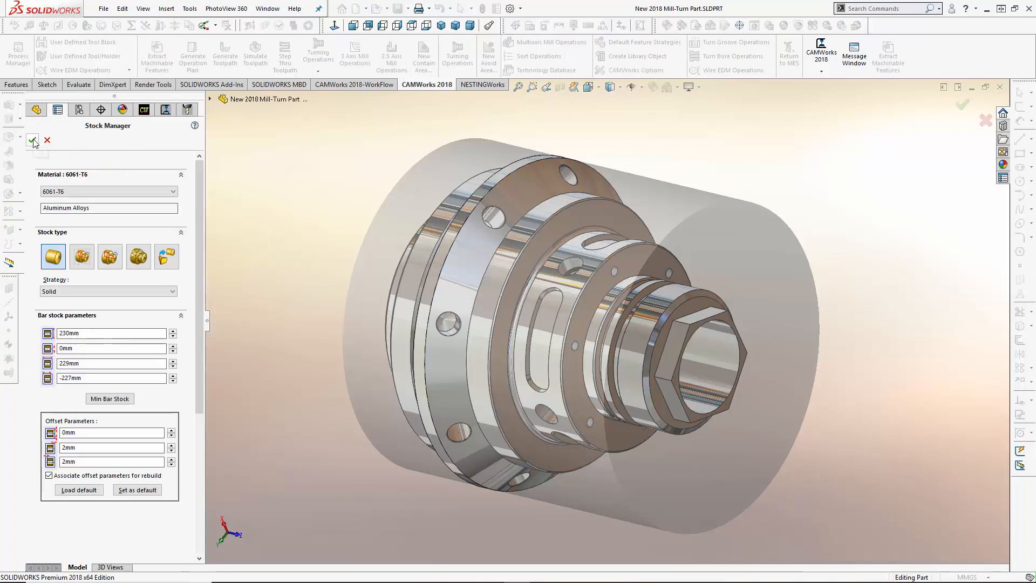
left_click(32, 140)
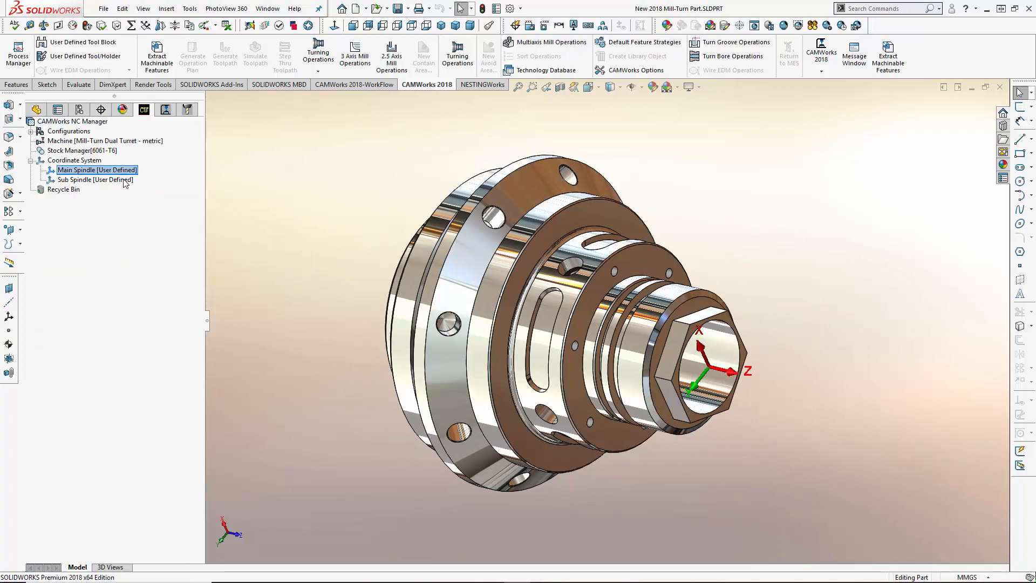
left_click(95, 179)
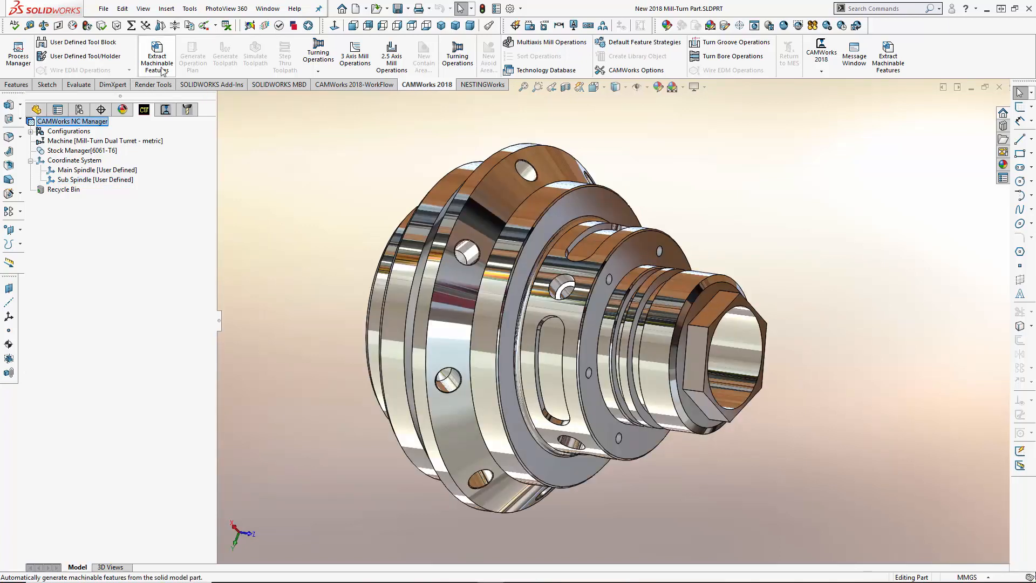
Extract machinable features, yielding a turn setup and mill part setups for holes and a pocket
left_click(157, 54)
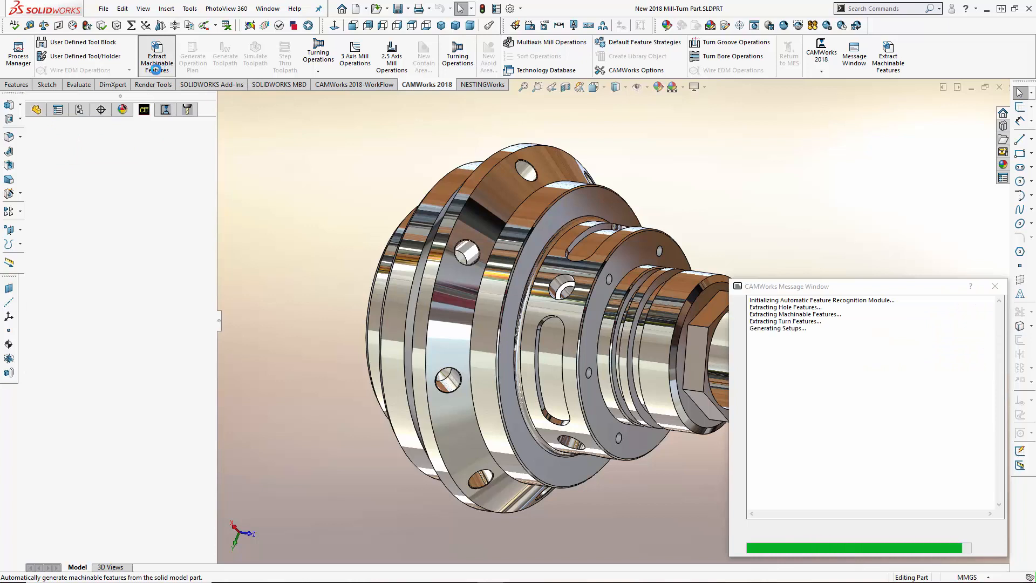
left_click(158, 54)
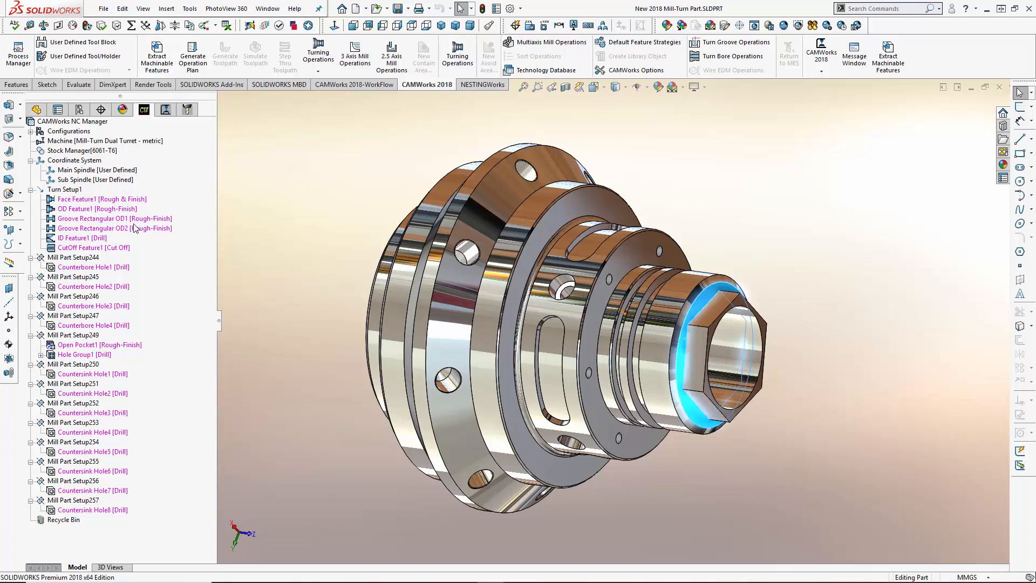
Convert CutOff Feature1 to Face Feature2 (Rough & Finish), set its spindle, and move it after Face Feature1
right_click(78, 247)
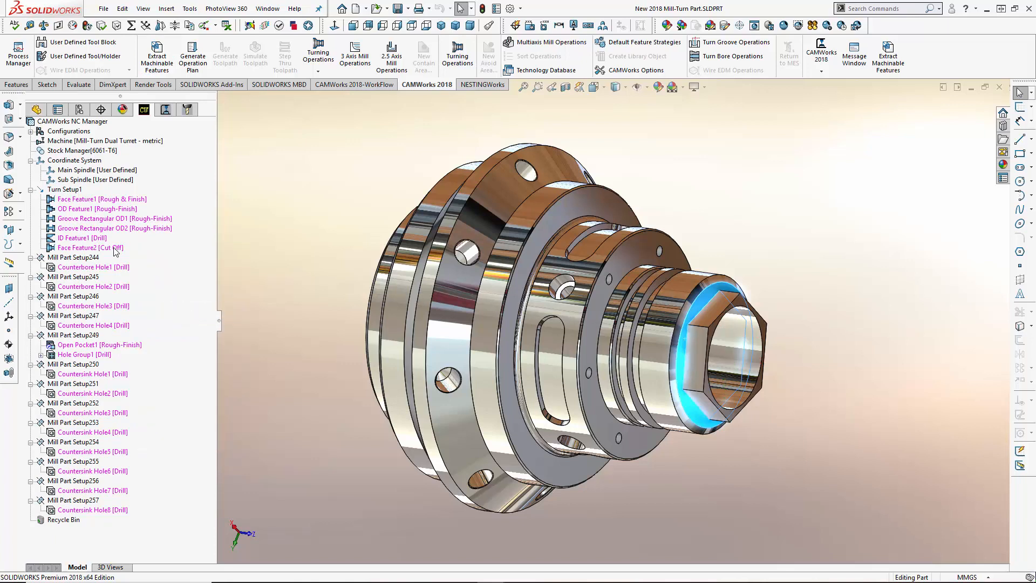
right_click(81, 247)
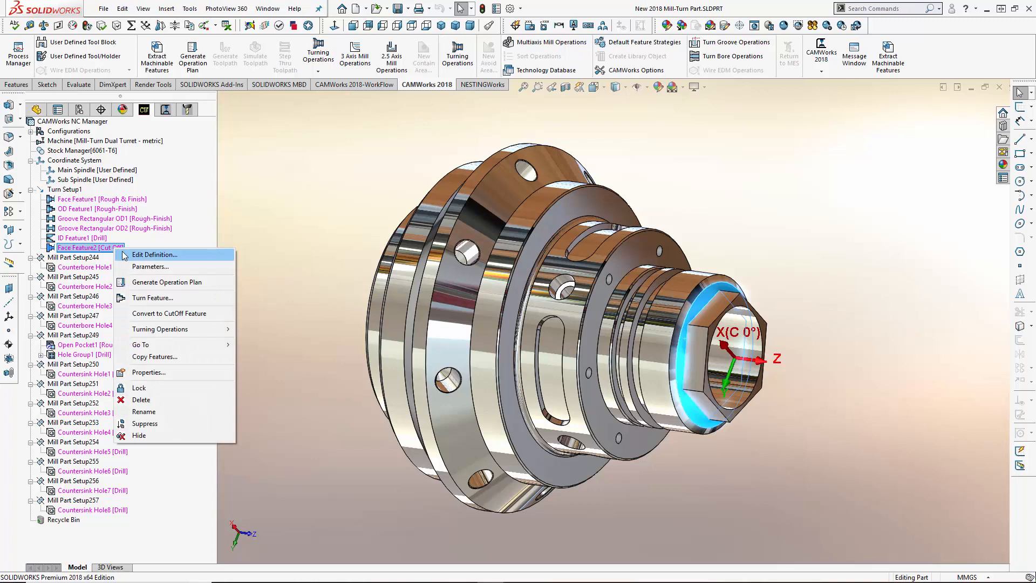
left_click(155, 254)
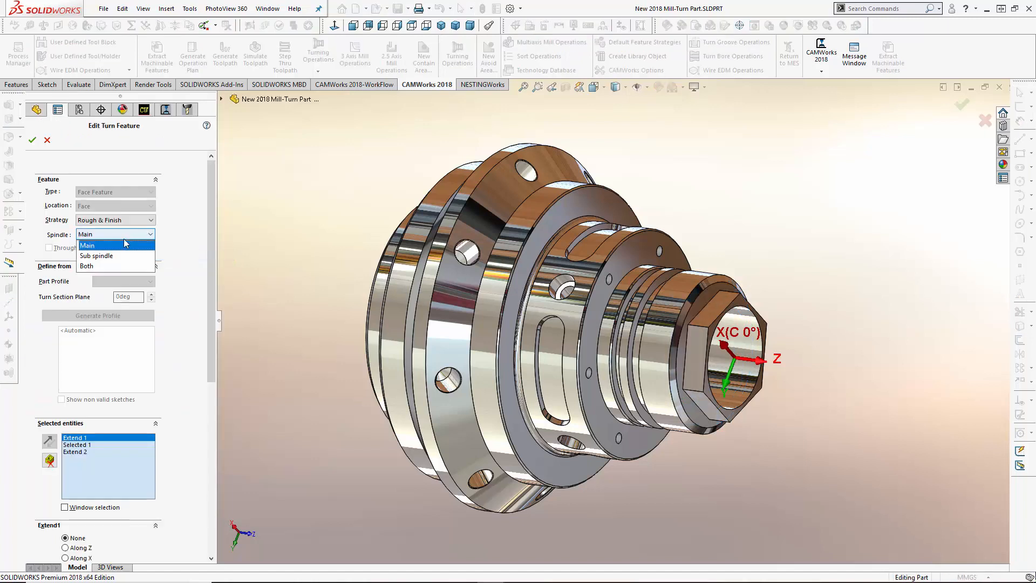
left_click(31, 125)
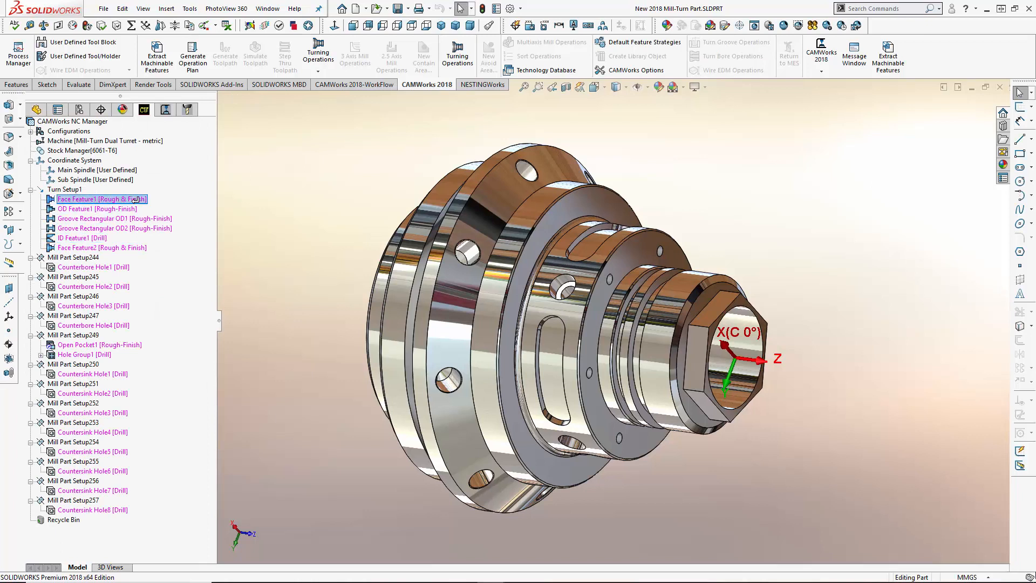
left_click(97, 208)
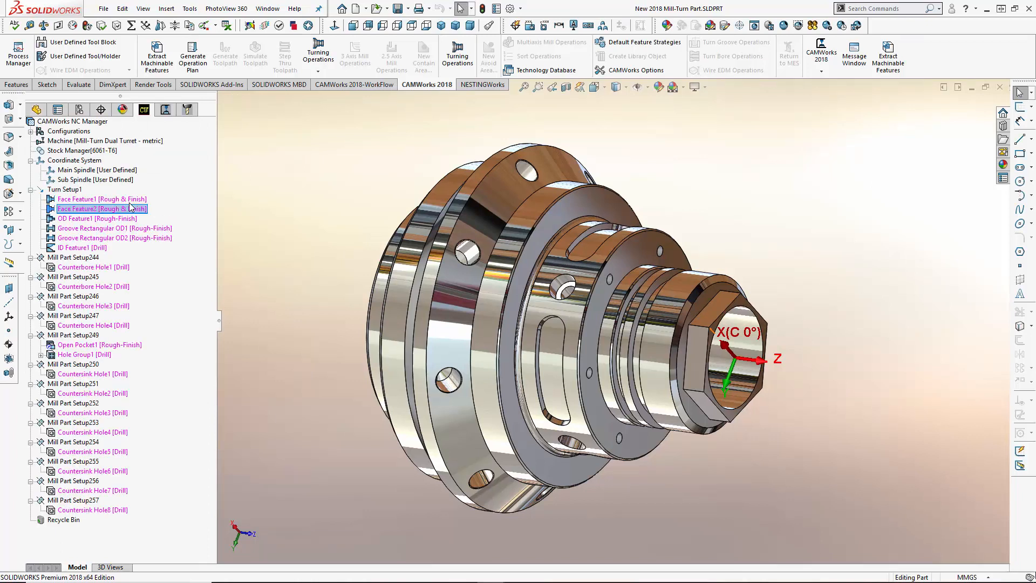
Set OD Feature1 to be machined on both spindles
double_click(83, 208)
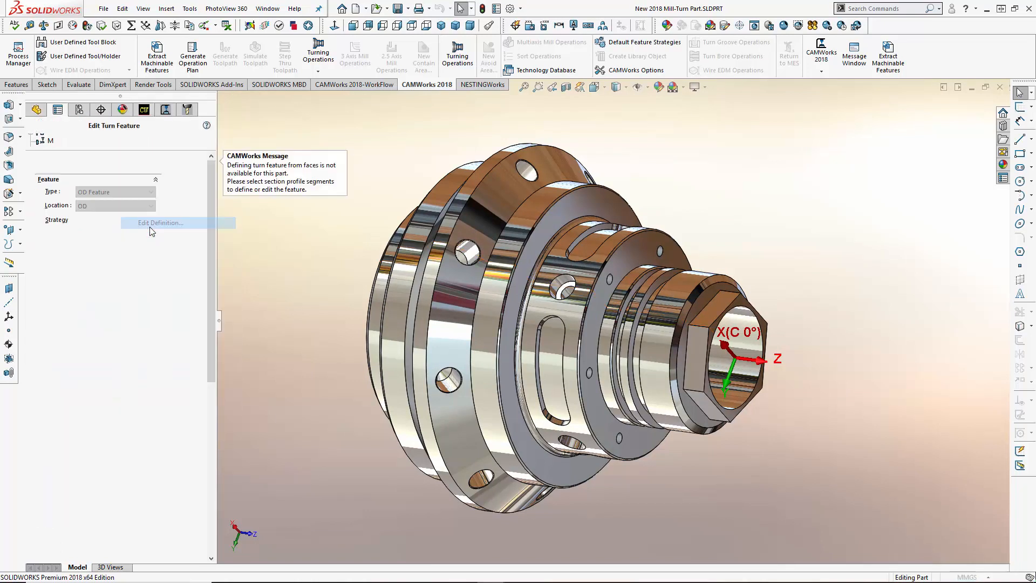
left_click(161, 223)
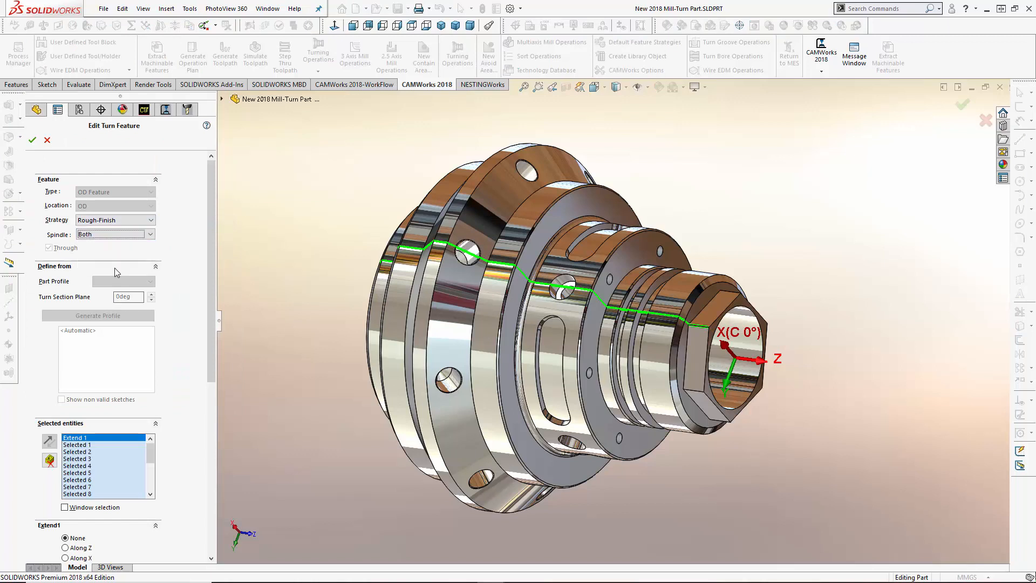
left_click(36, 140)
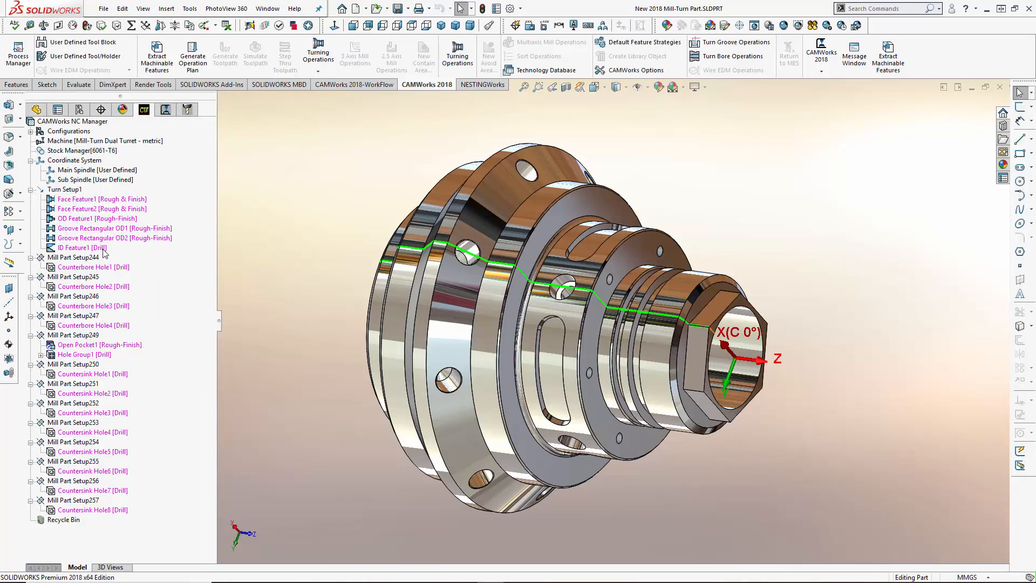
Set ID Feature1 to be machined on both spindles
double_click(75, 249)
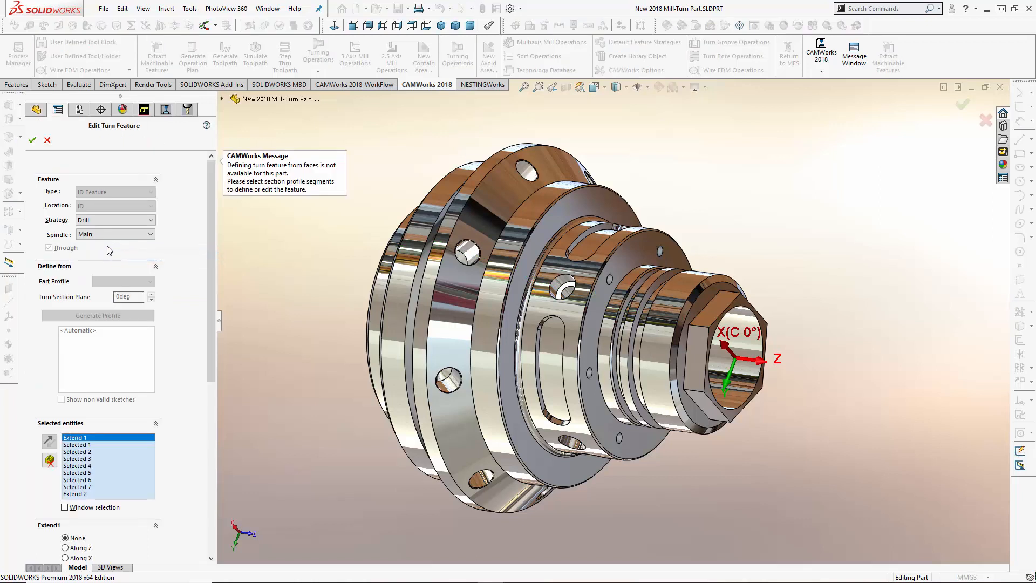
left_click(150, 234)
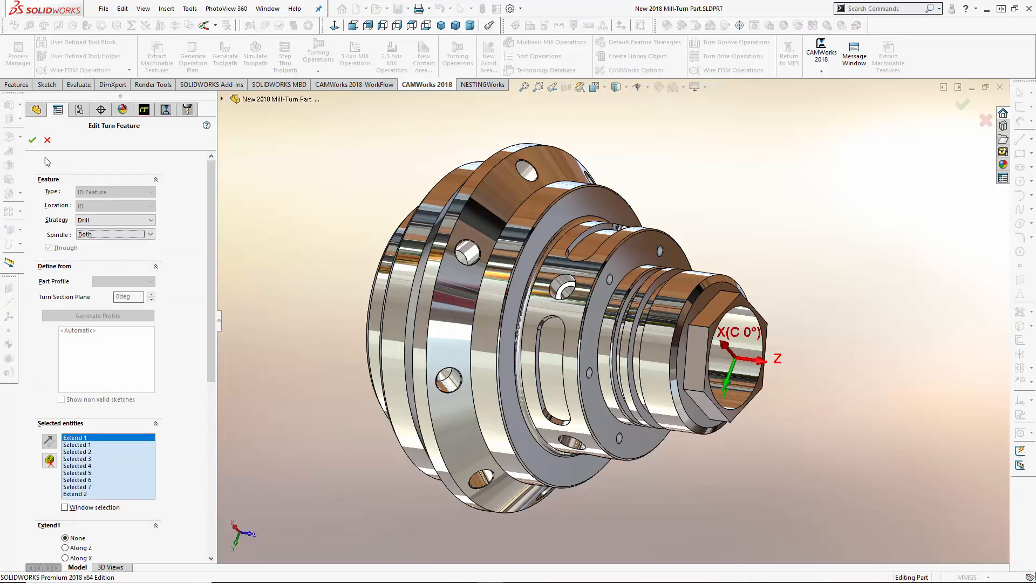
left_click(35, 125)
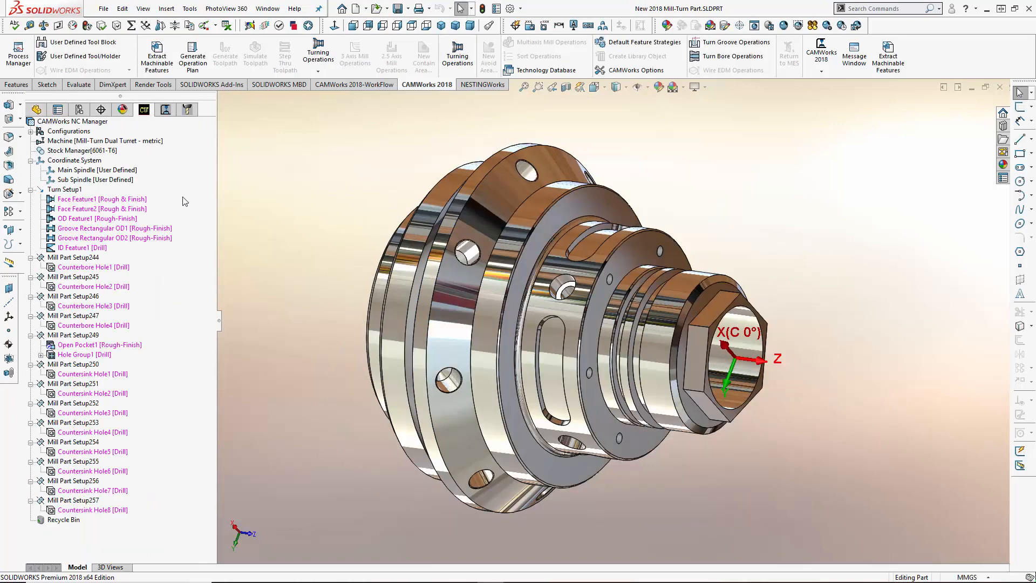
mouse_move(184, 181)
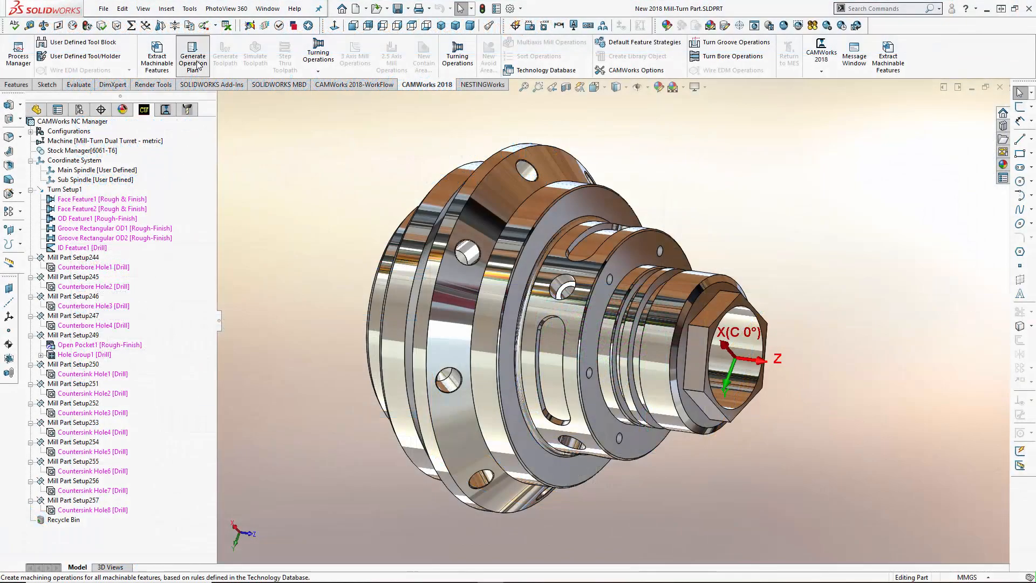
Generate the operation plan for all features and expand the resulting operations tree
left_click(192, 55)
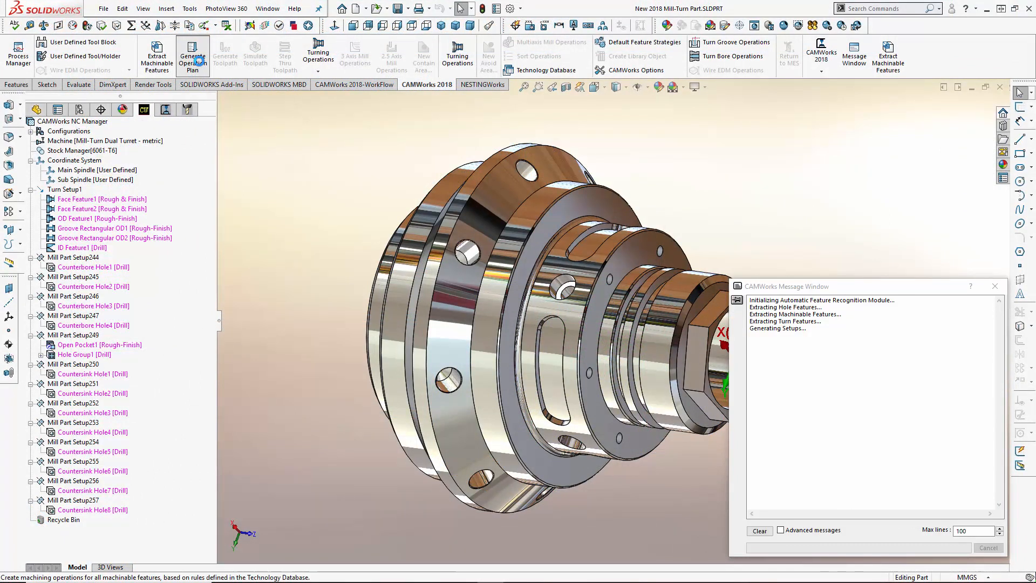
left_click(192, 53)
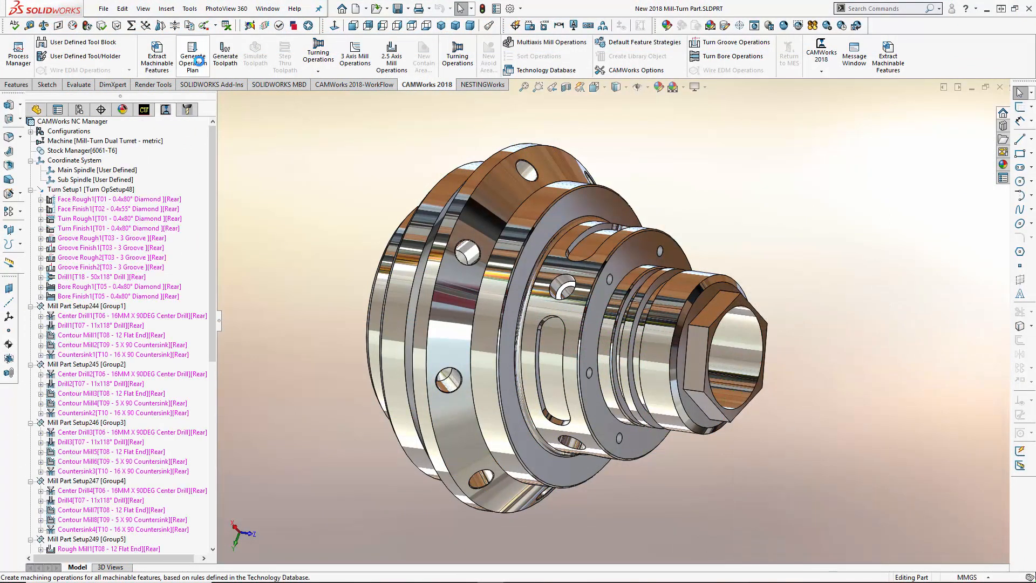
left_click(192, 54)
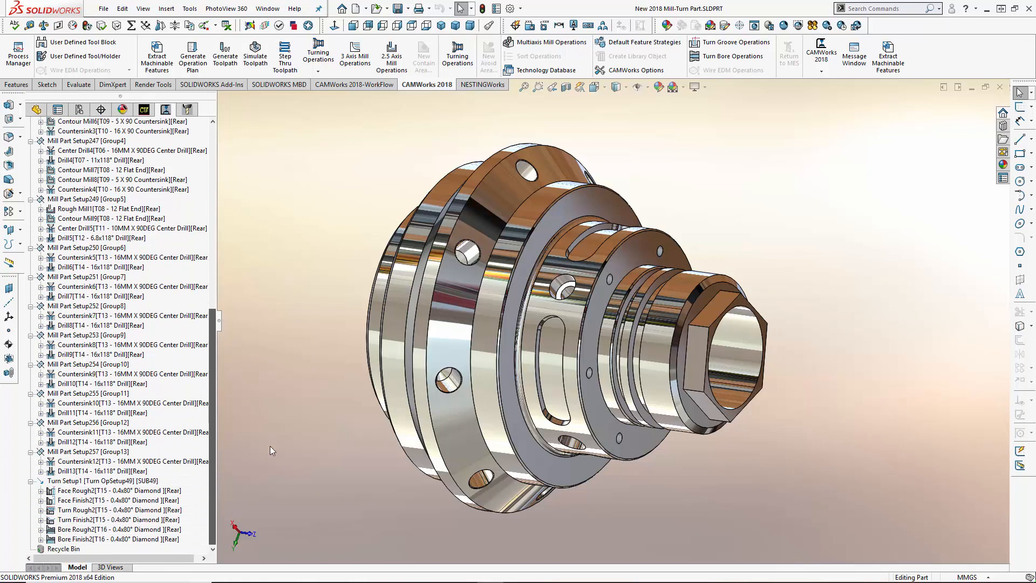
Insert a sub-spindle operation after Drill13, listing the transfer templates
right_click(87, 471)
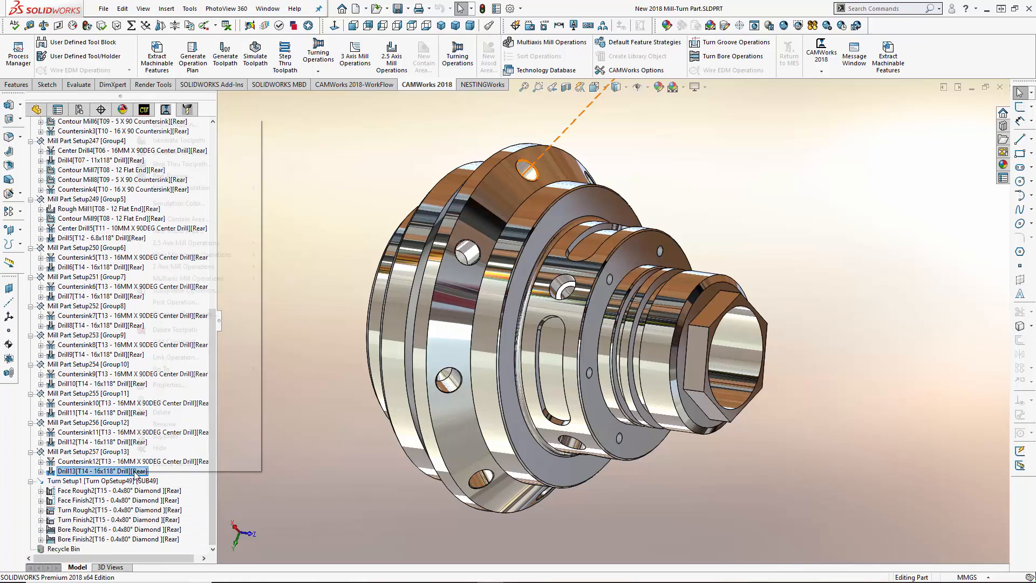
right_click(99, 471)
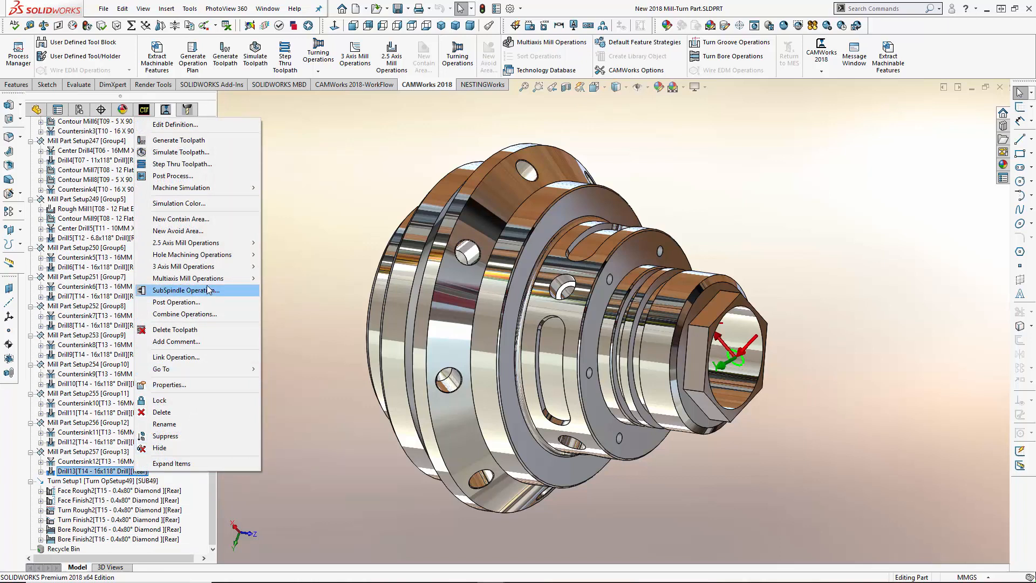
left_click(186, 290)
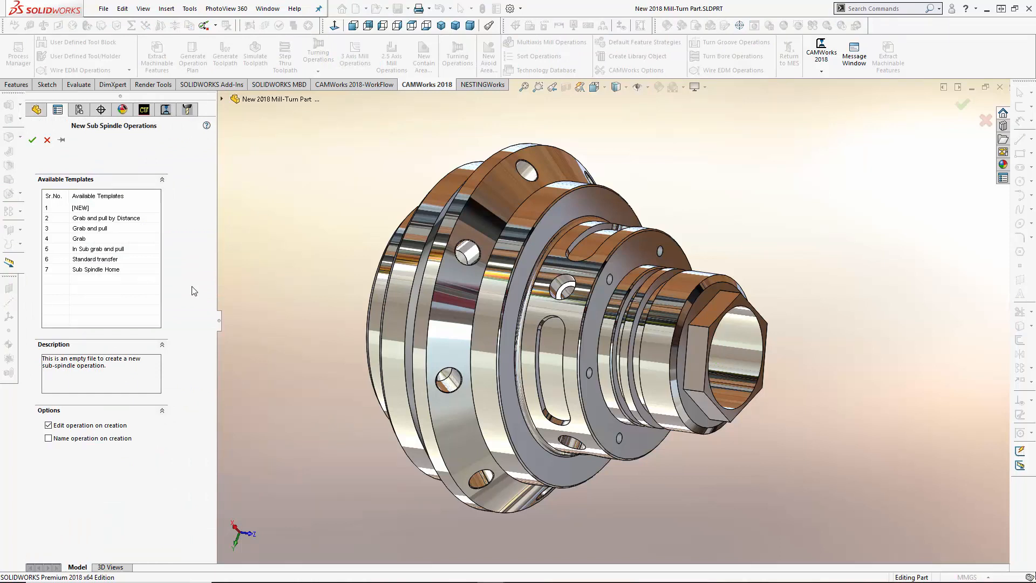
Create the operation from the Standard transfer template with spindle feed -40
left_click(95, 258)
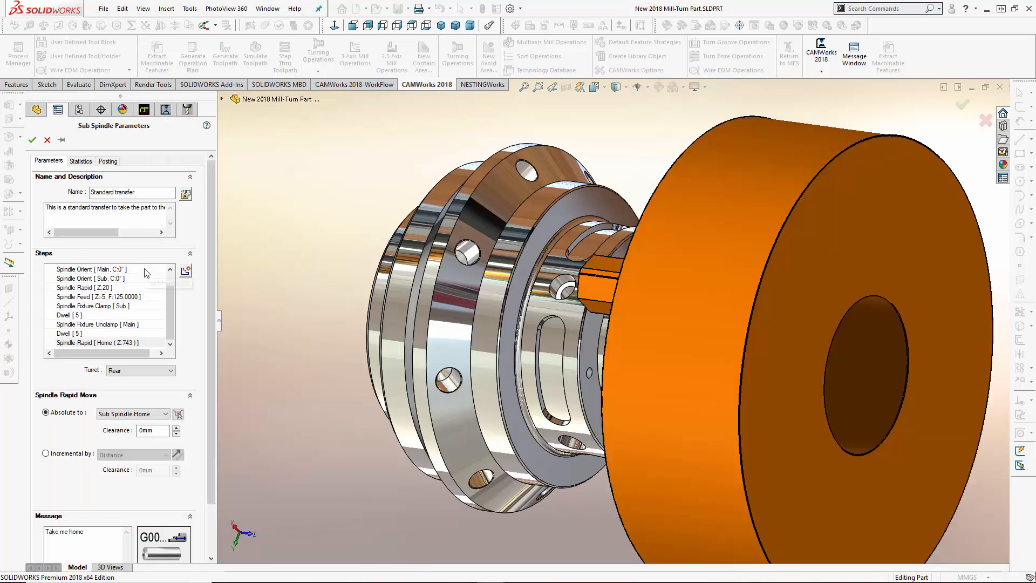
left_click(103, 295)
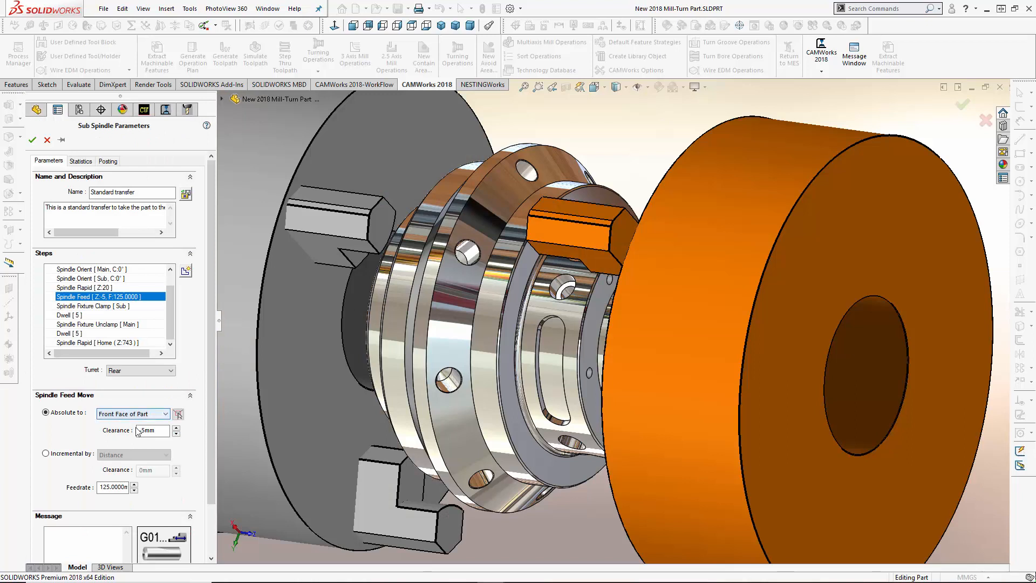
type("-40")
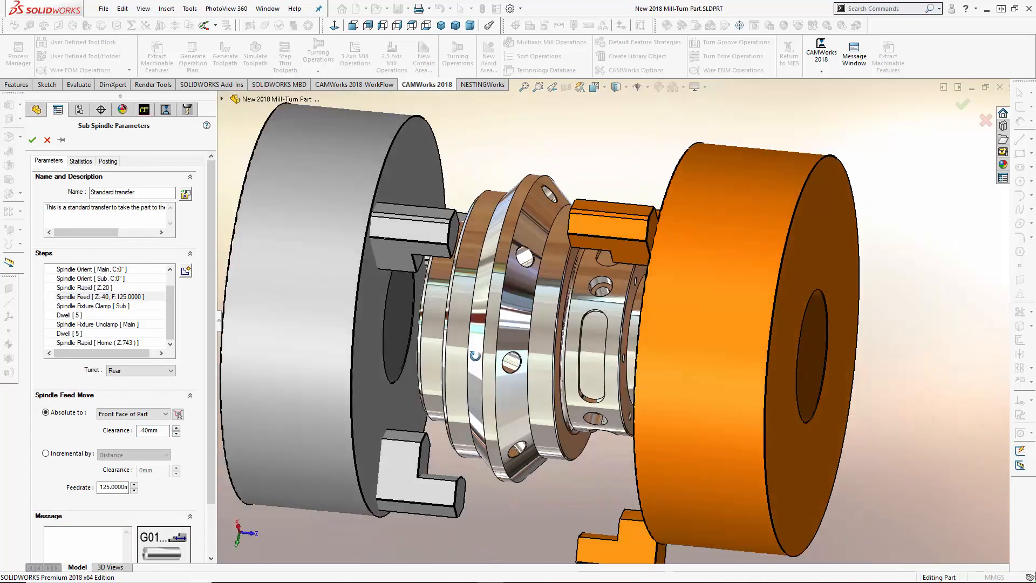
Review the orientation, spindle feed and rapid-home transfer steps and accept the operation
left_click(91, 287)
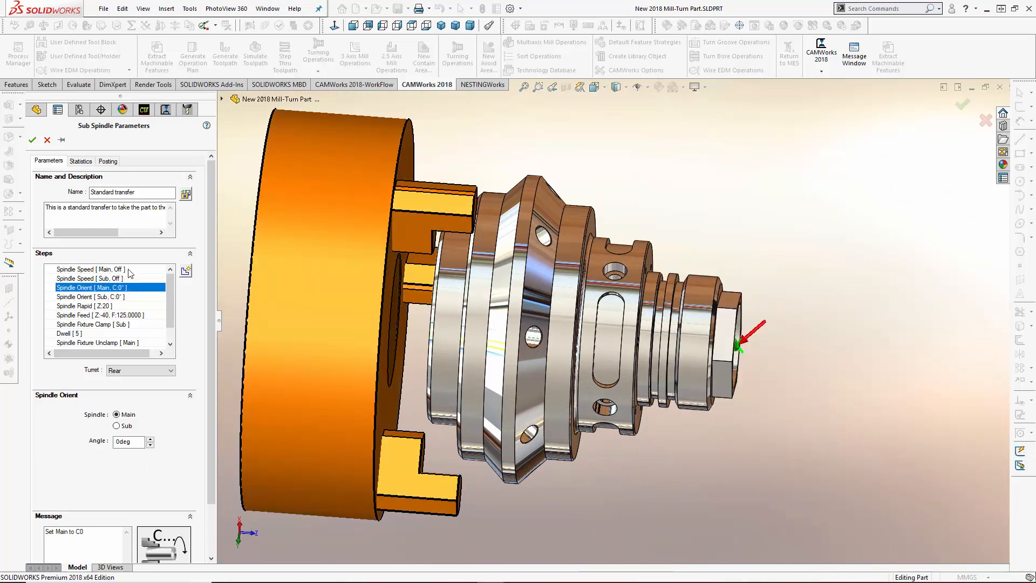
left_click(97, 315)
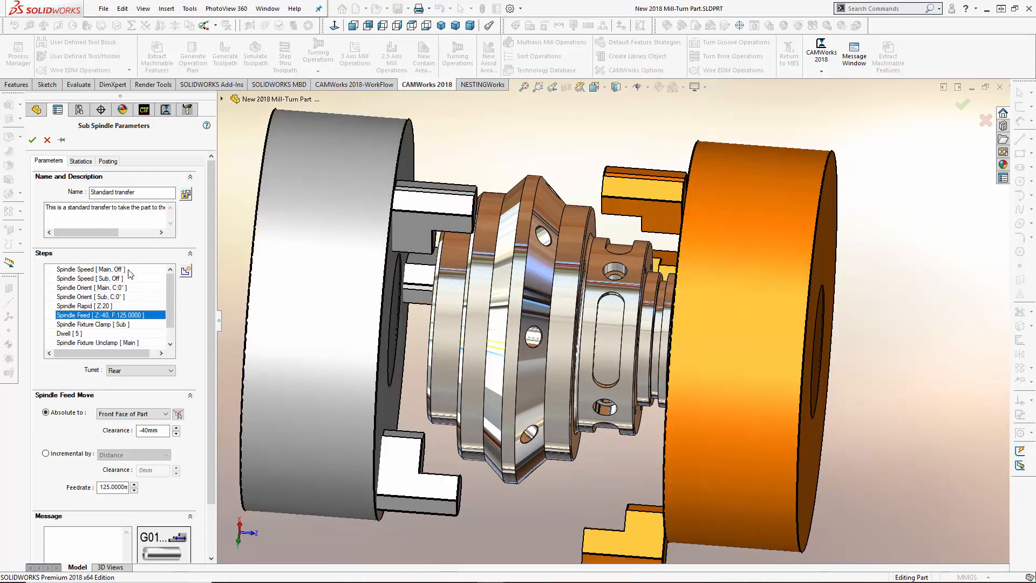
left_click(97, 342)
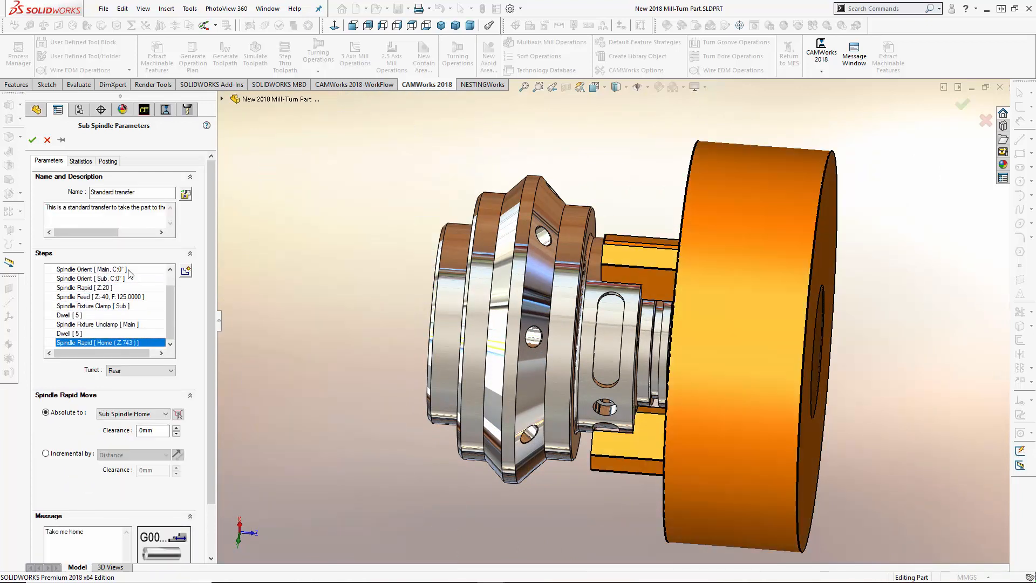
left_click(34, 125)
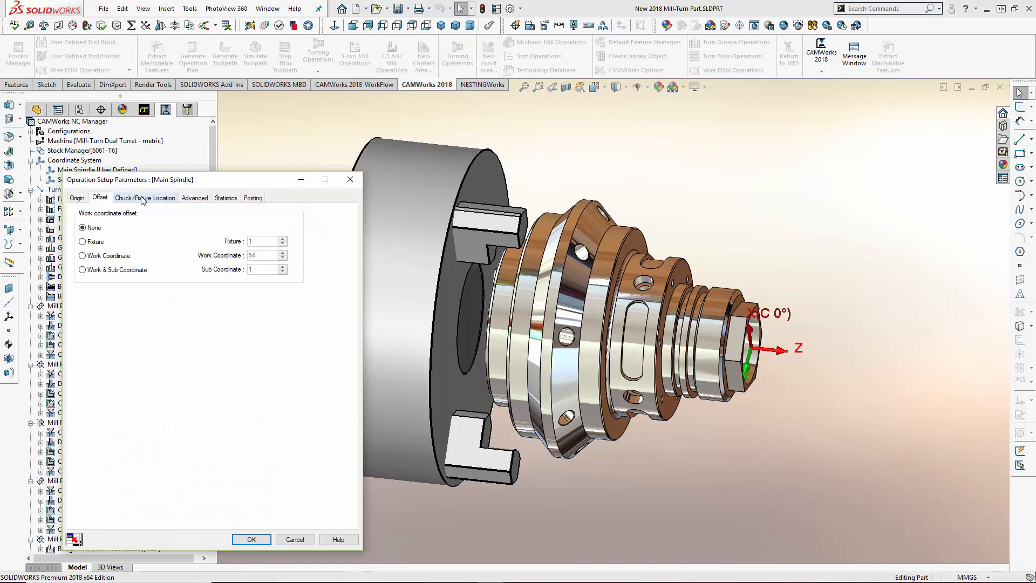
Assign work coordinate offset 54 to the main spindle setup and 55 to the sub spindle setup
left_click(82, 255)
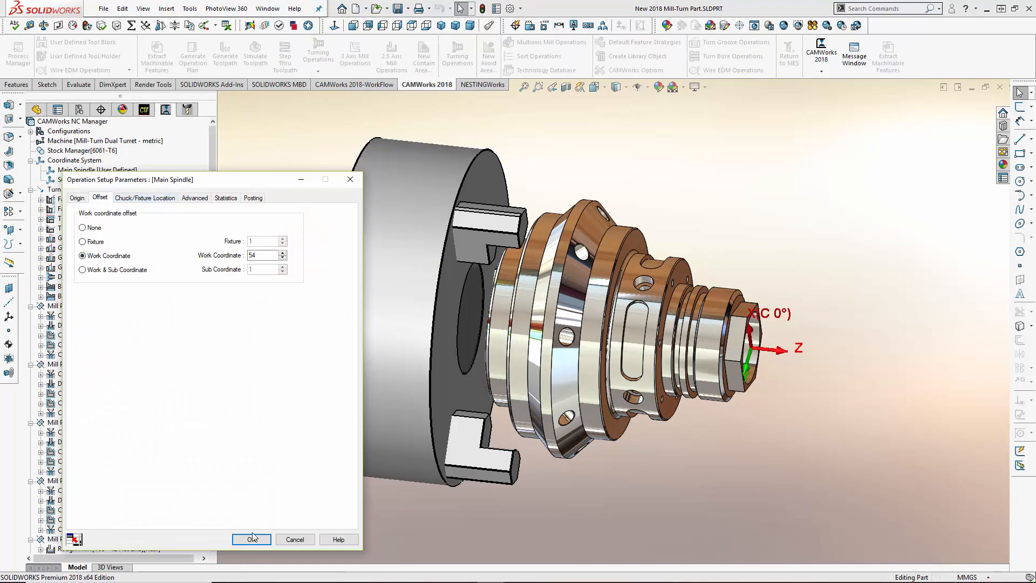
left_click(250, 539)
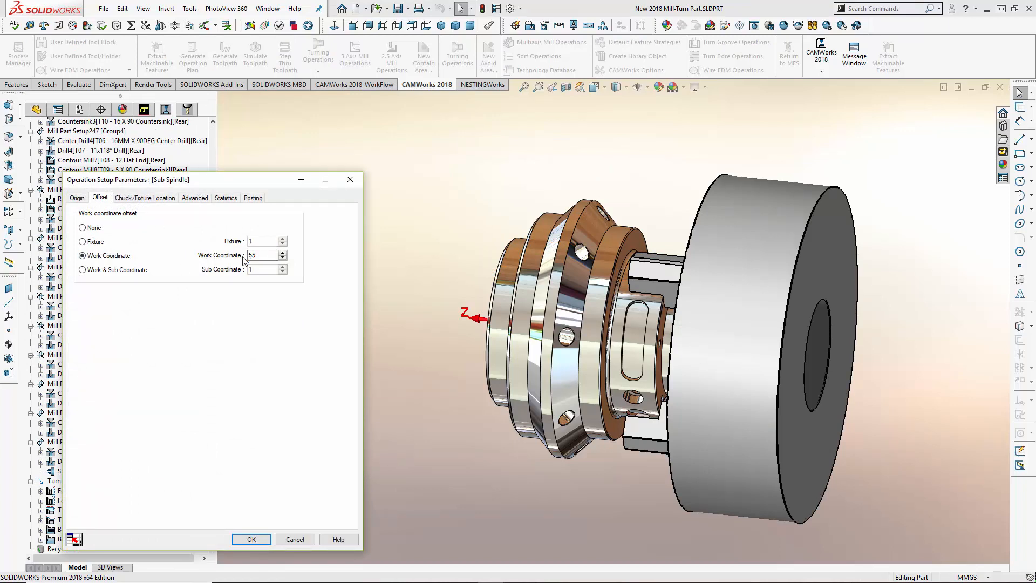
left_click(251, 539)
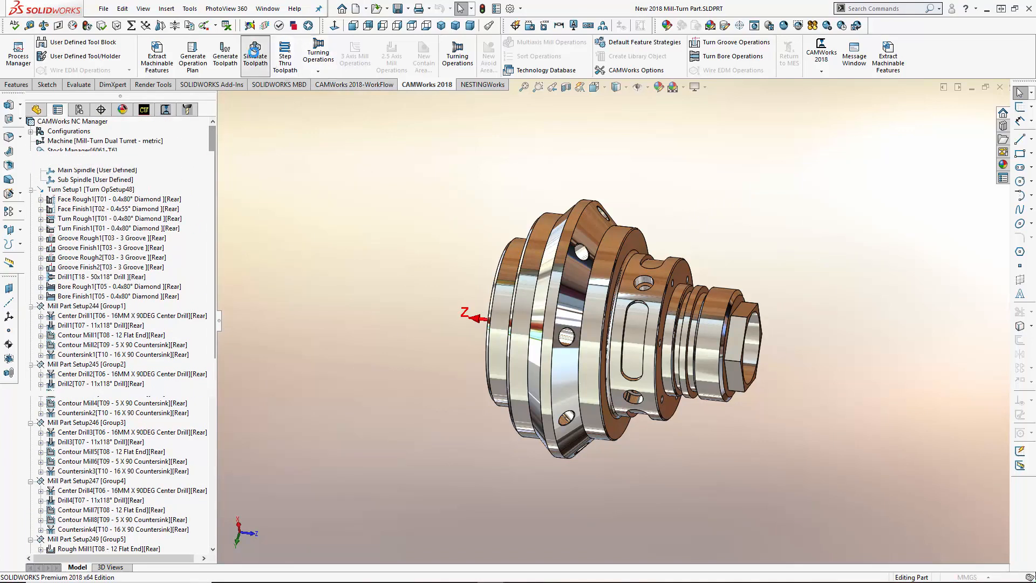
left_click(255, 52)
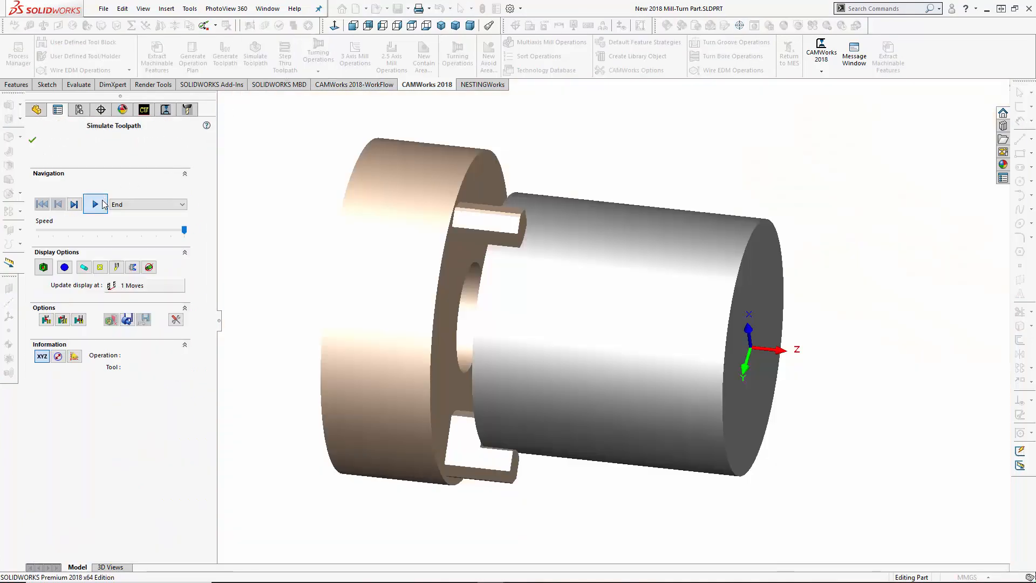
left_click(95, 204)
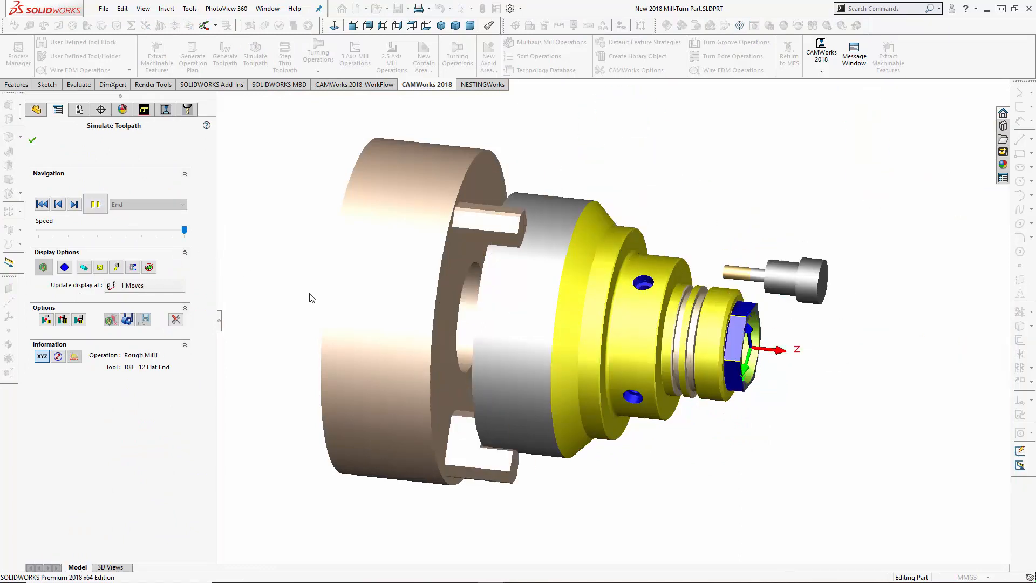
left_click(95, 204)
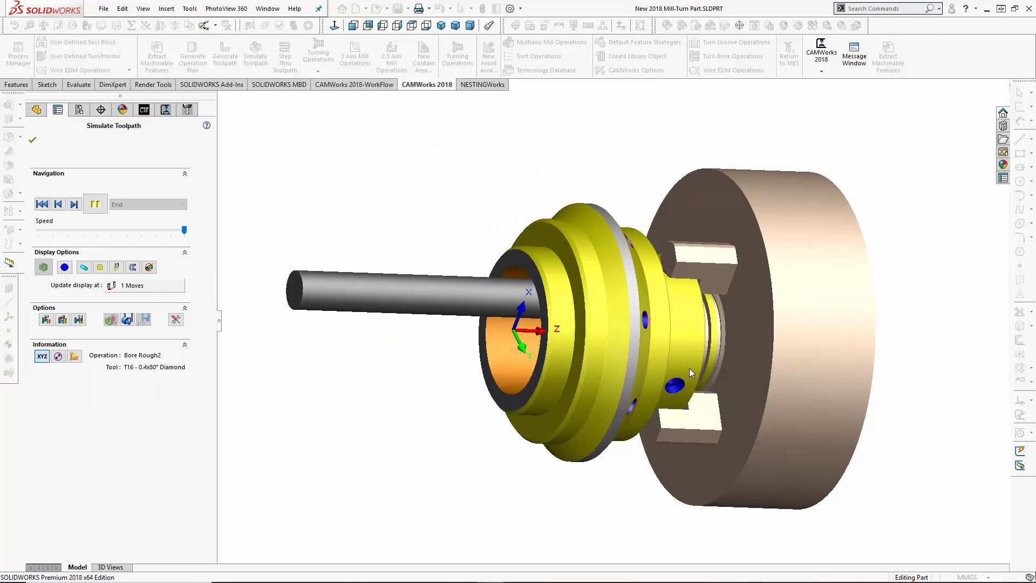
left_click(73, 204)
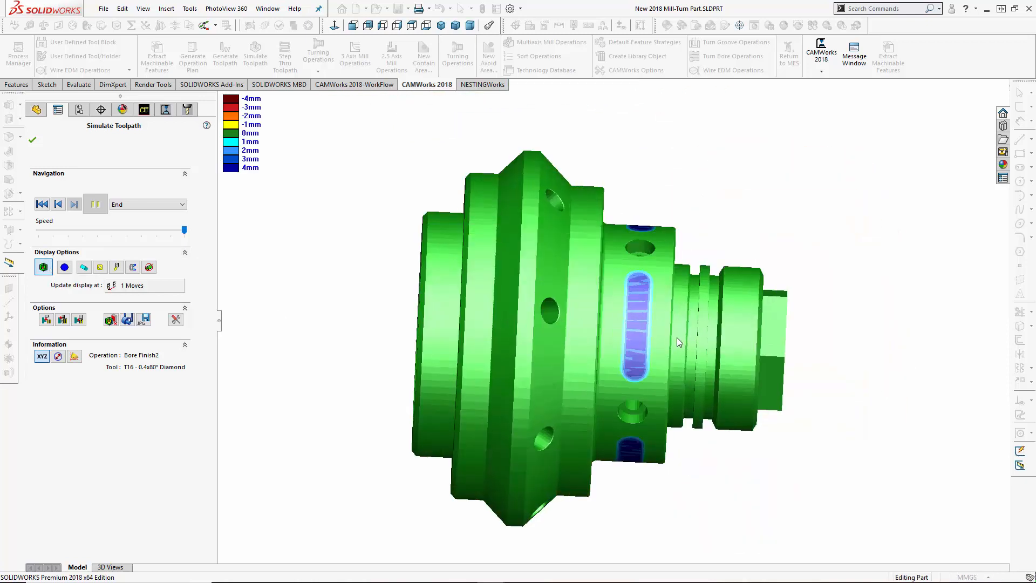
left_click_drag(677, 342, 657, 344)
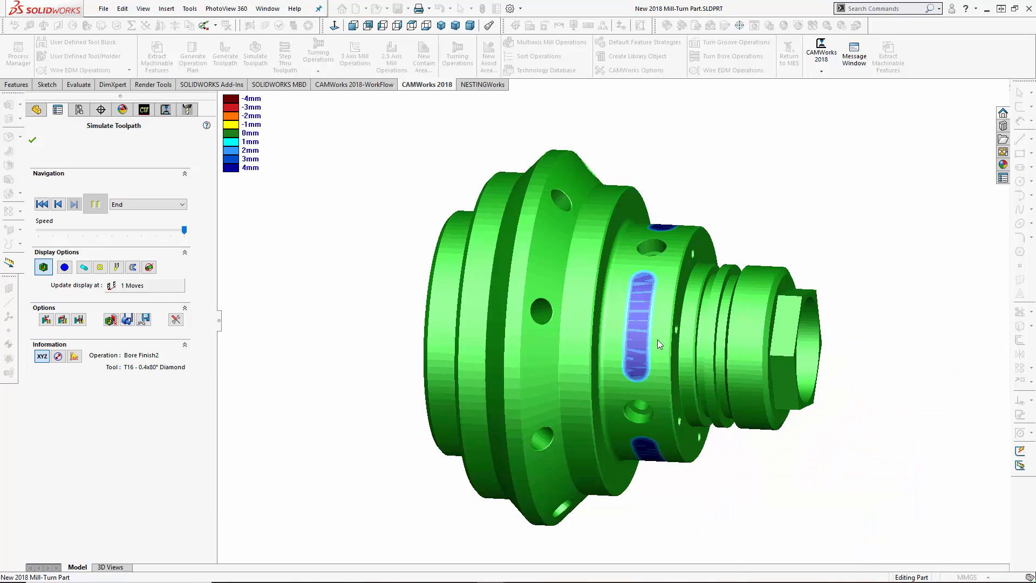
mouse_move(634, 306)
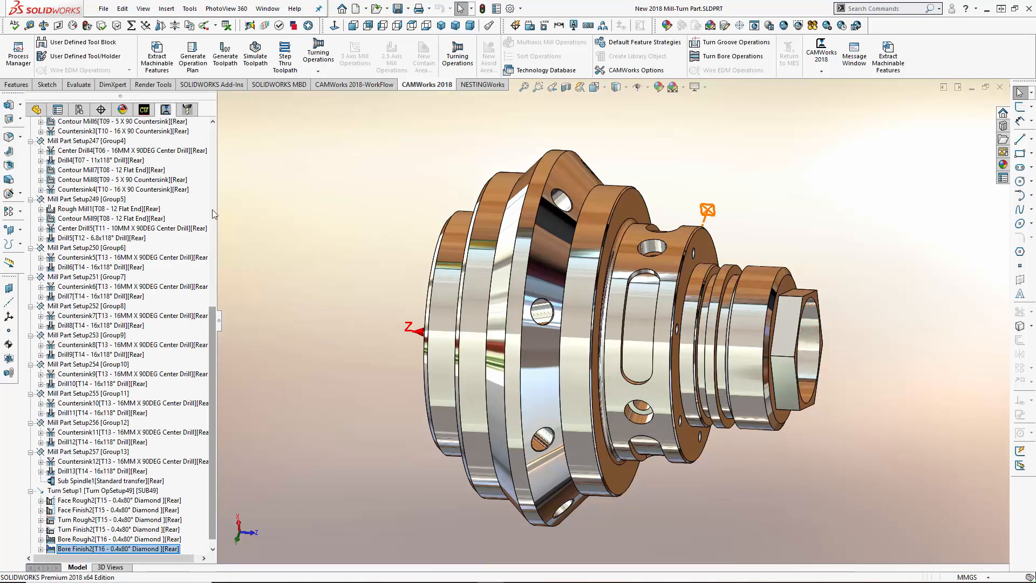
Start a new wrapped feature under the first mill setup from the pocket sketches
left_click(143, 110)
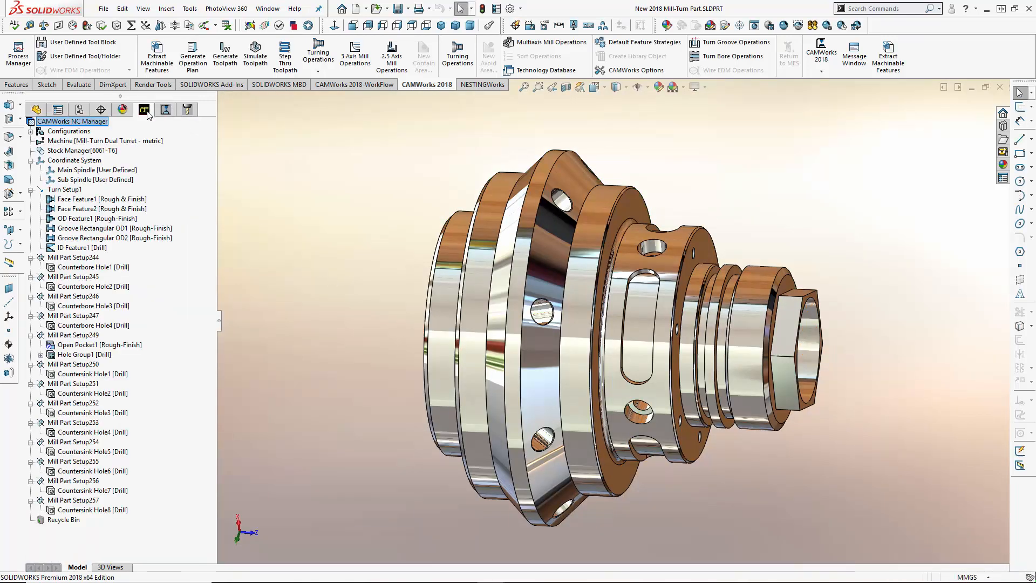
right_click(81, 266)
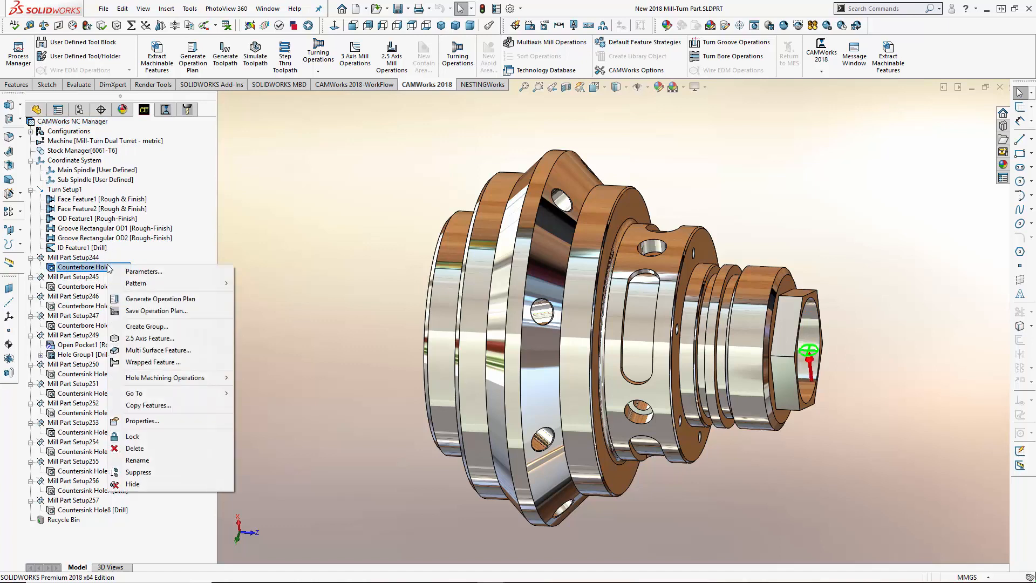
mouse_move(171, 362)
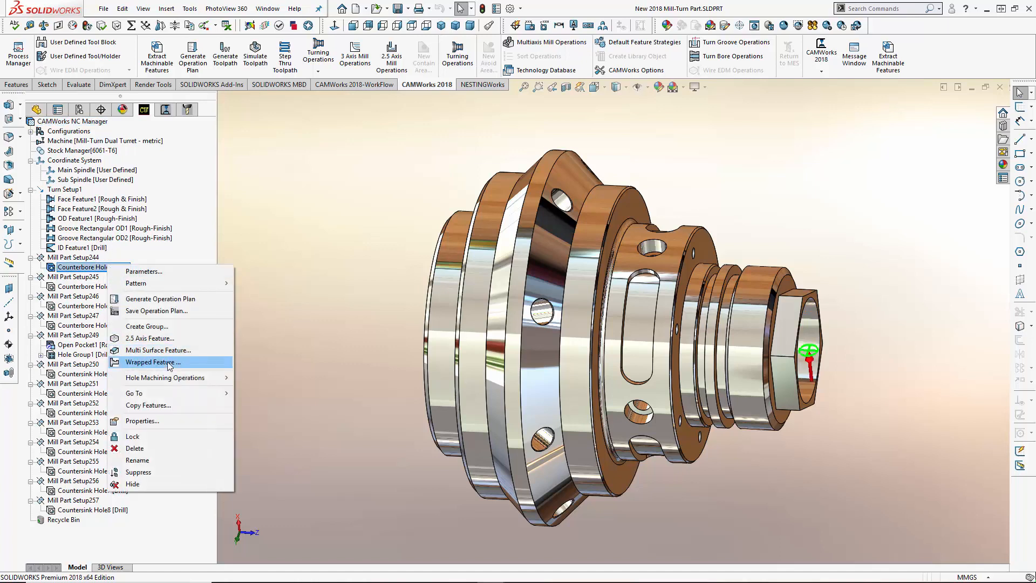
left_click(153, 361)
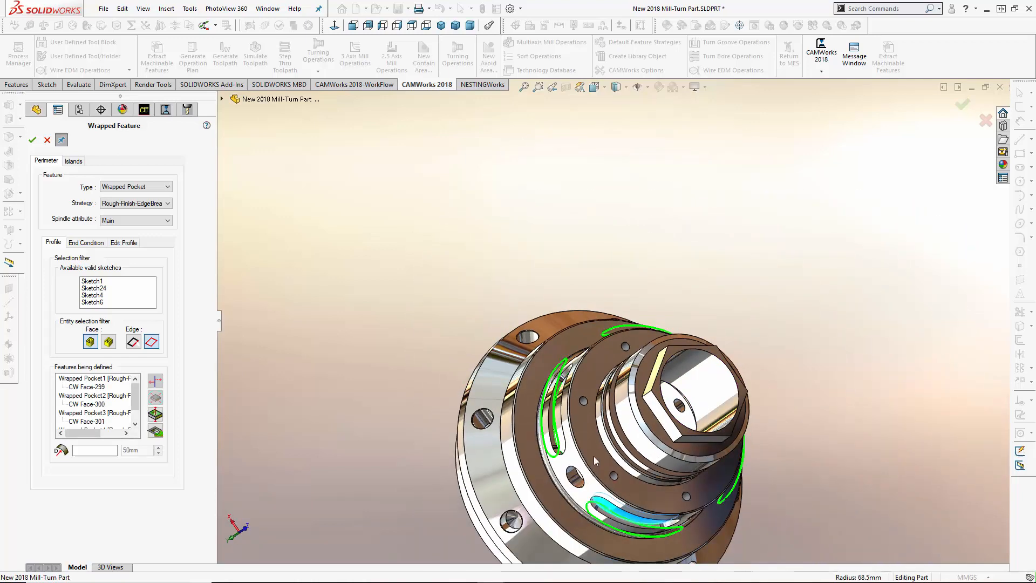
left_click_drag(595, 396, 621, 330)
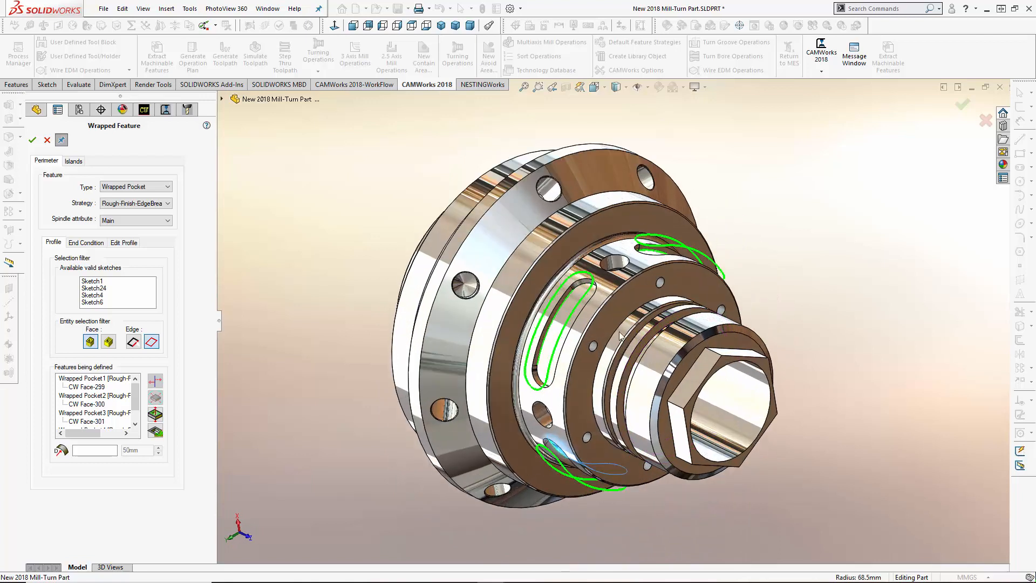
Set the pocket end condition, insert the four wrapped pockets and generate their operations
left_click(86, 242)
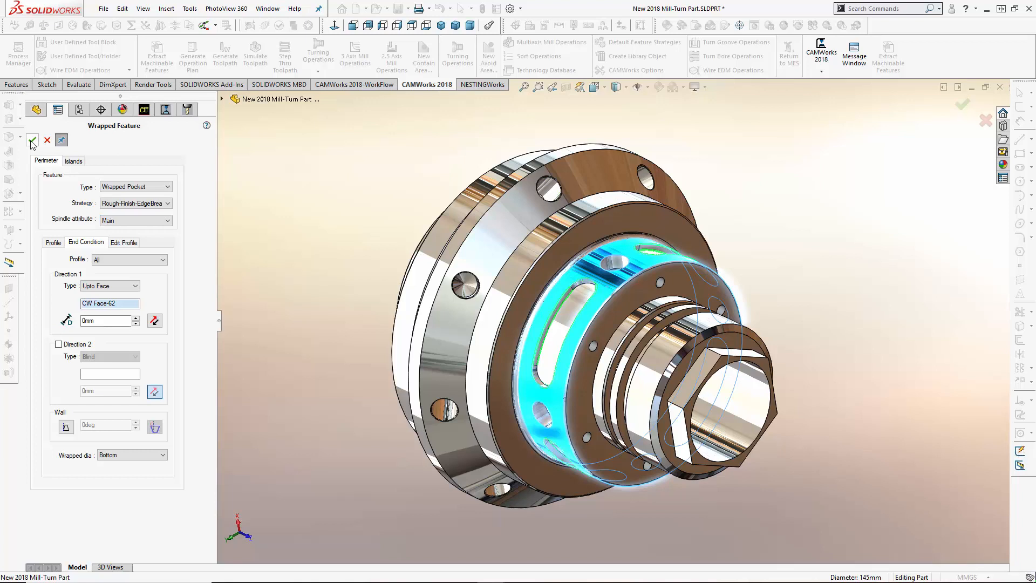
left_click(33, 139)
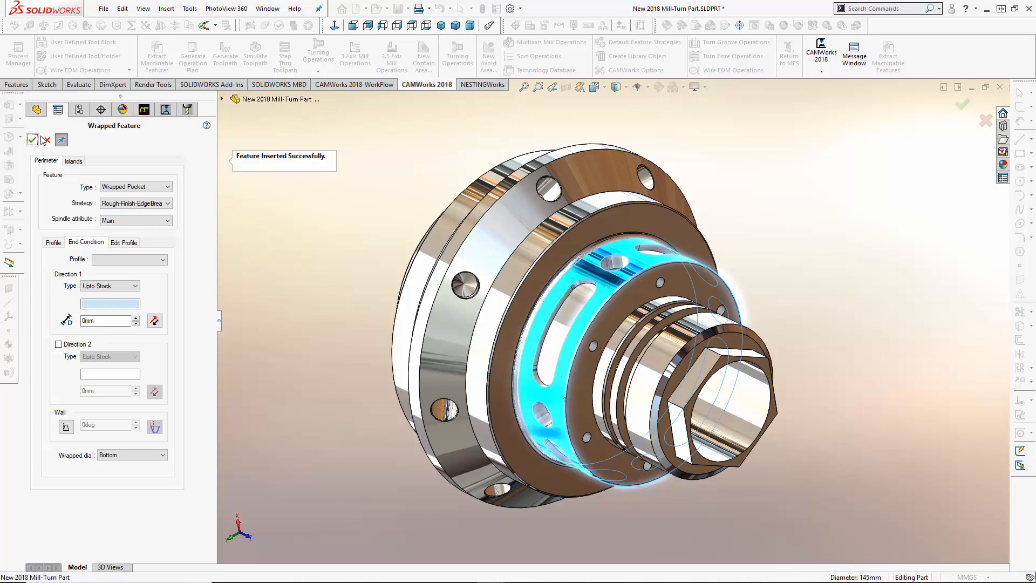
left_click(35, 140)
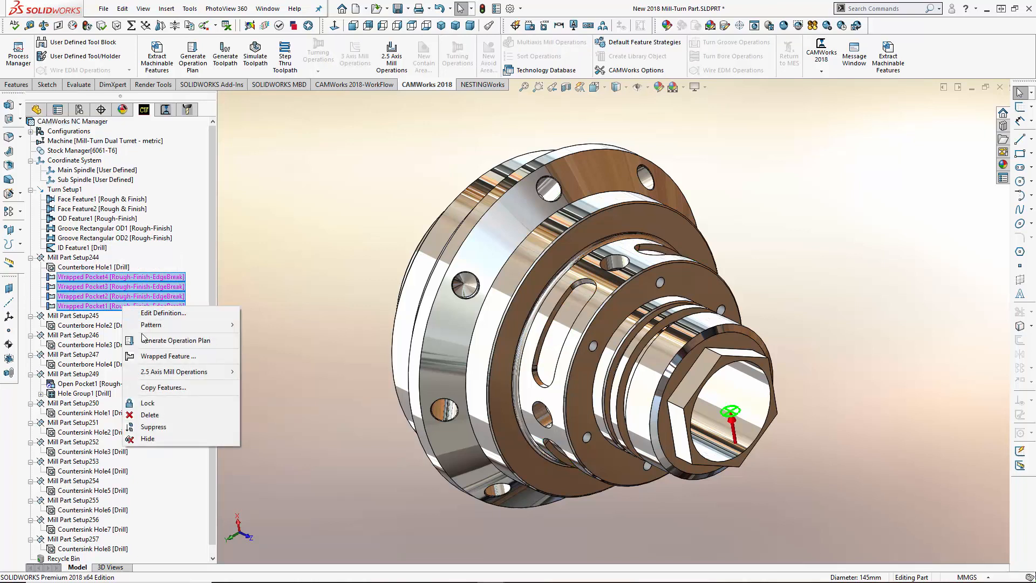
left_click(174, 340)
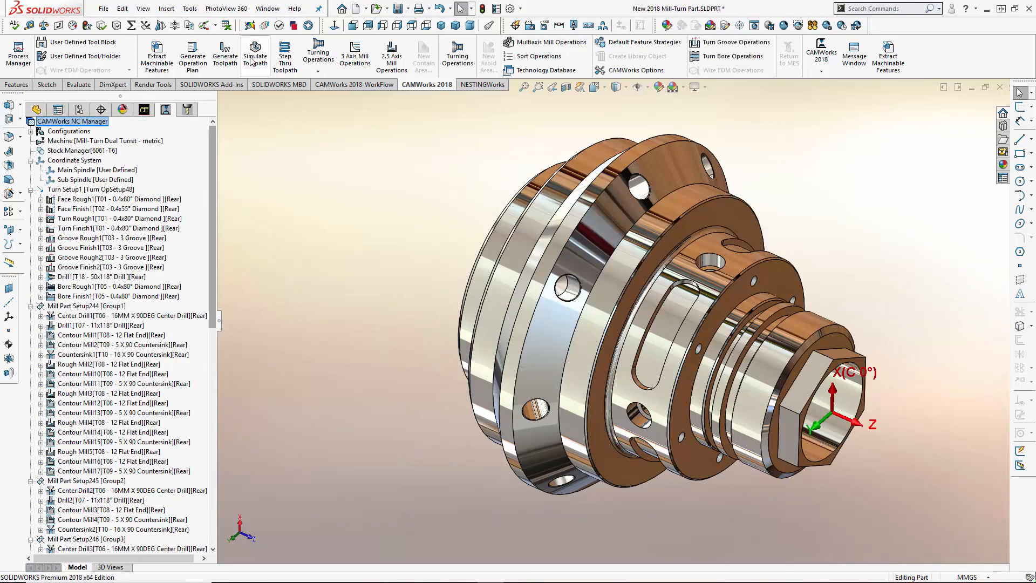
left_click(254, 54)
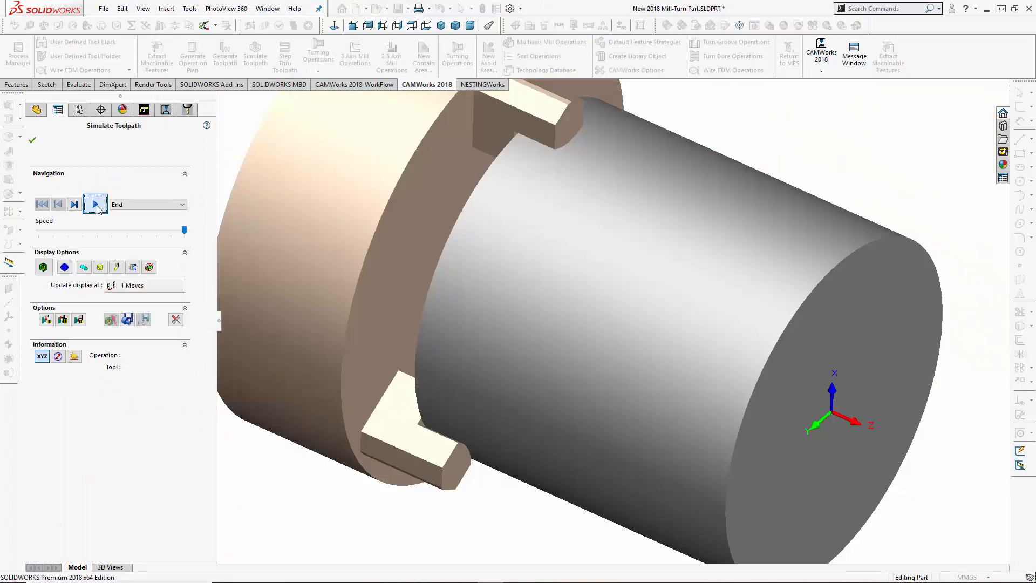
left_click(95, 204)
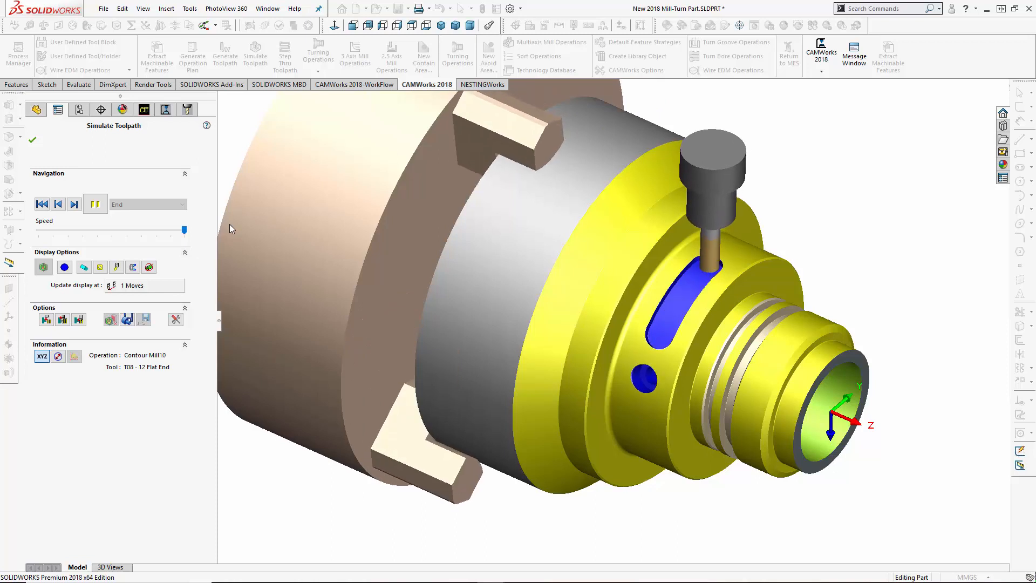
left_click(58, 204)
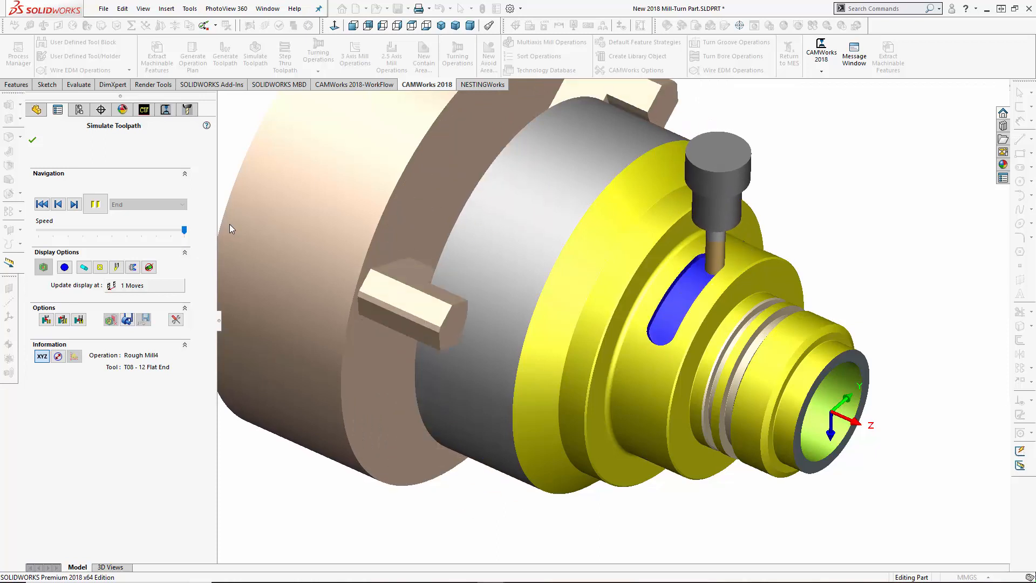
left_click(95, 204)
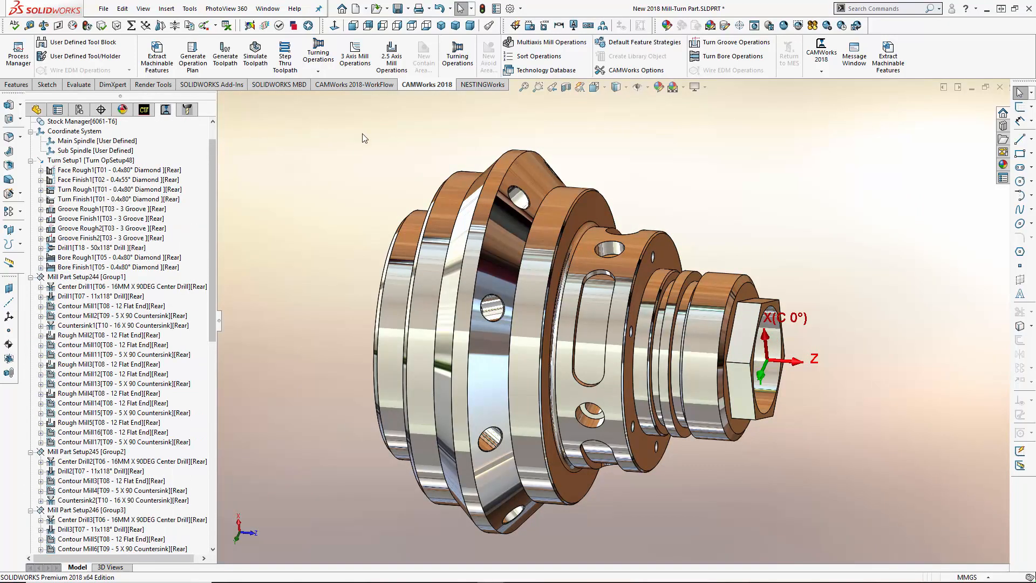
mouse_move(391, 129)
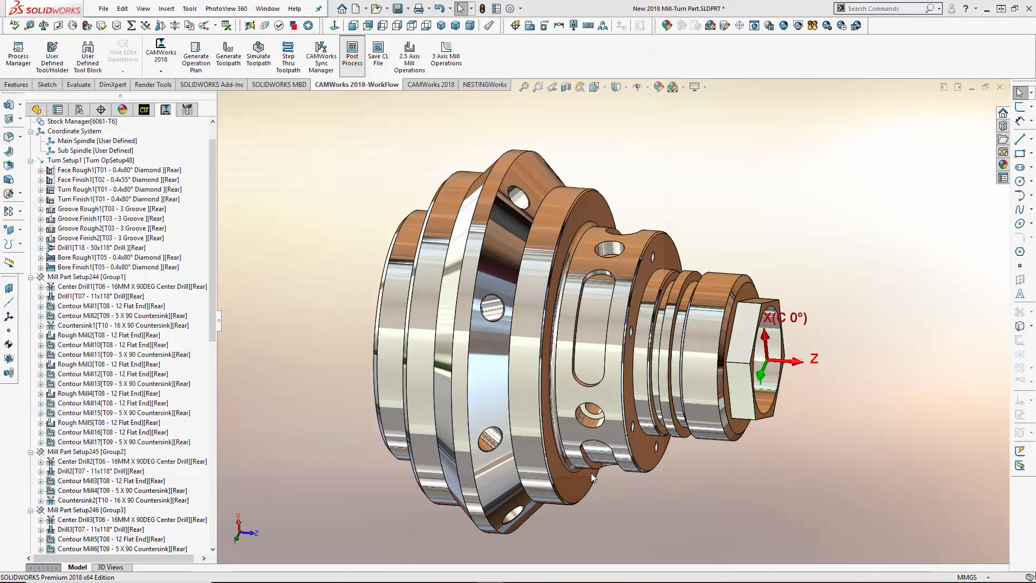
Post process the toolpaths to NC code, view it in CAMWorks NC Editor, then close the editor
left_click(352, 54)
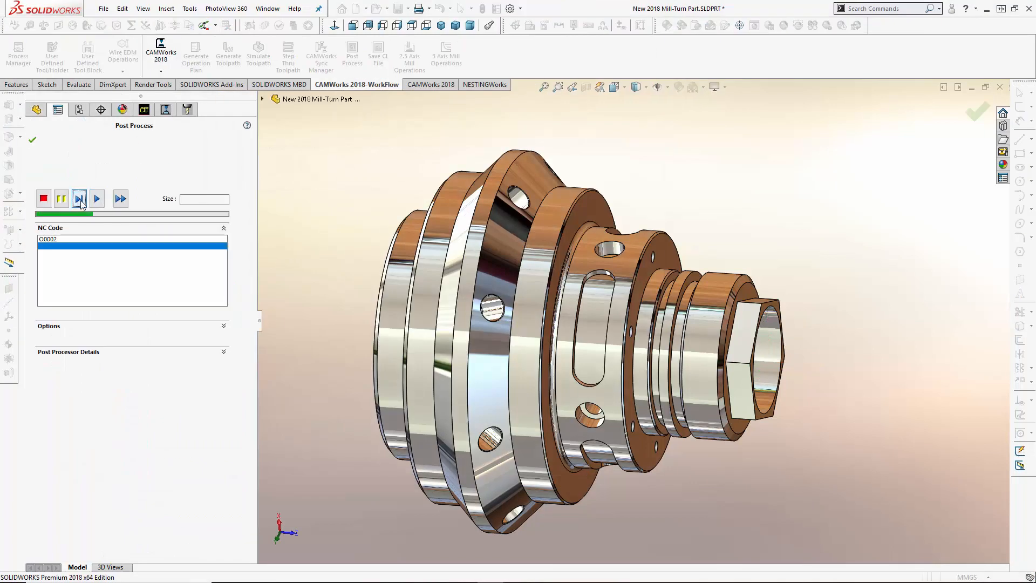
left_click(79, 199)
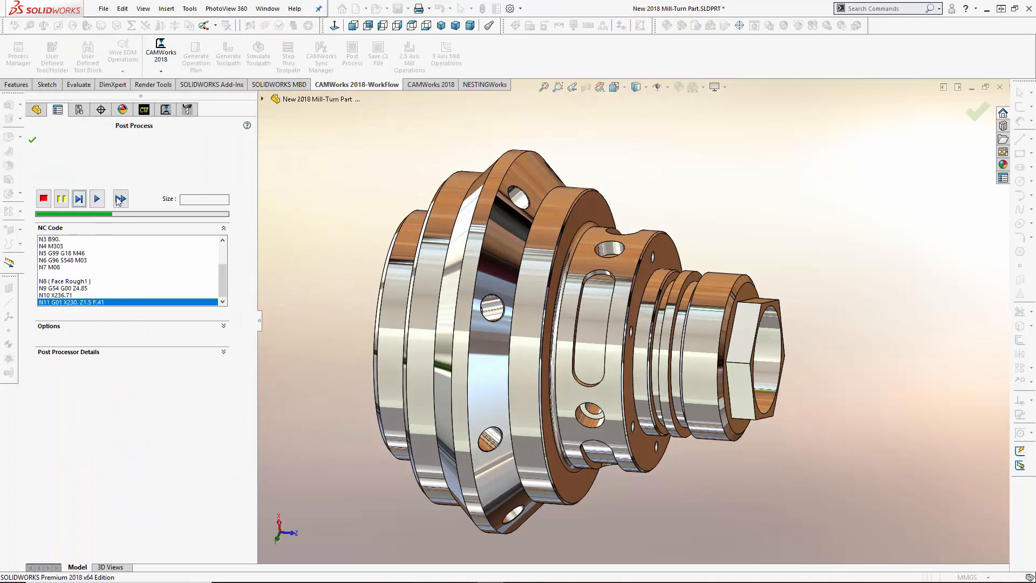
left_click(121, 199)
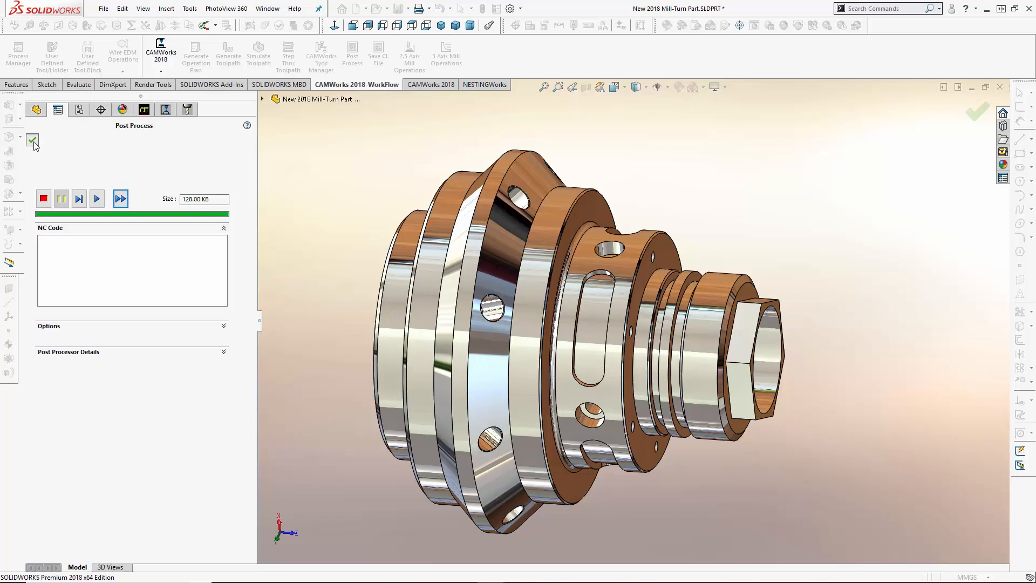
left_click(33, 143)
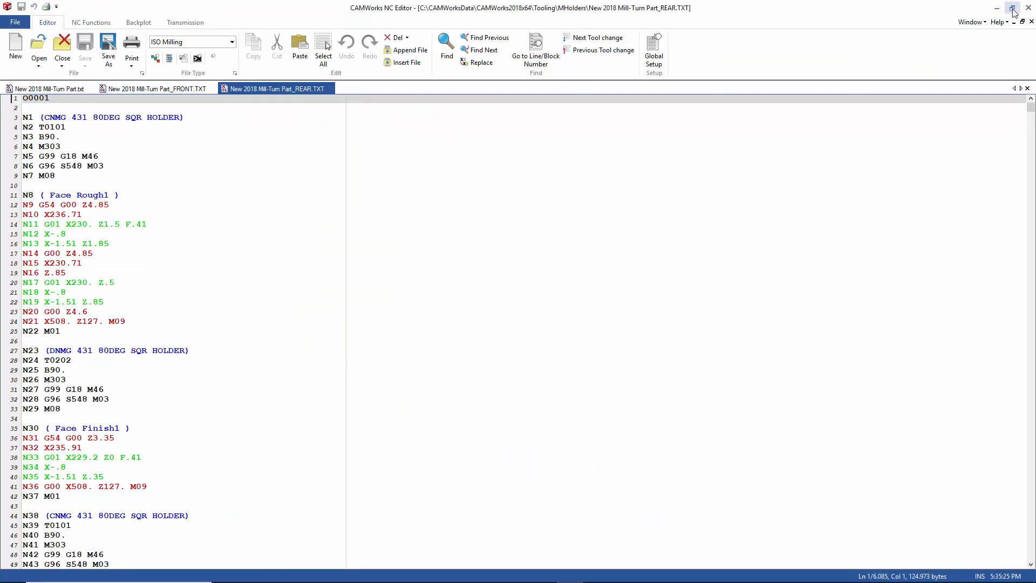
left_click(1000, 9)
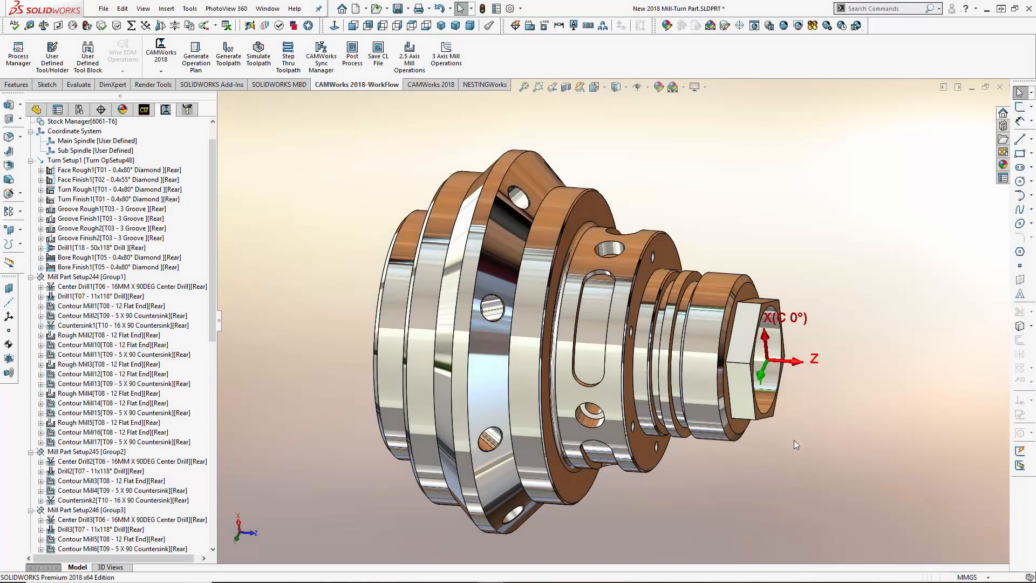
mouse_move(791, 448)
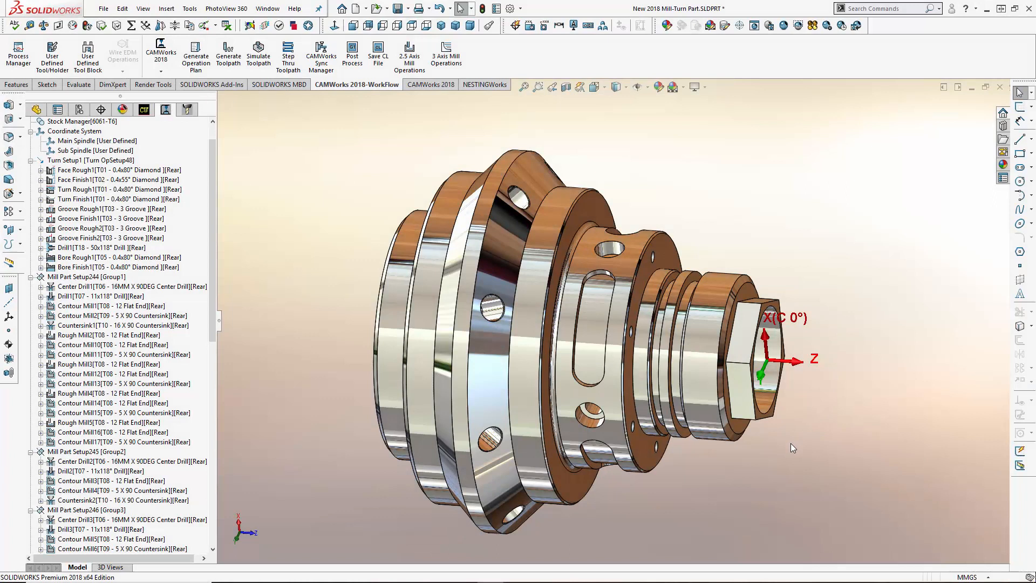